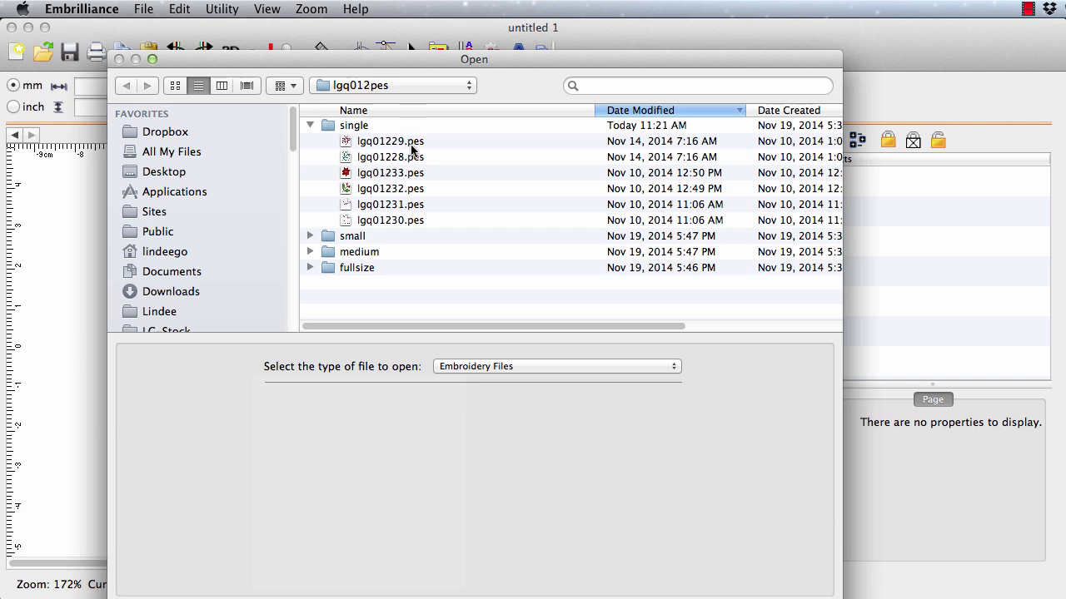
# Step: Open the poinsettia design lgq01229.pes from the Open dialog
pyautogui.click(390, 140)
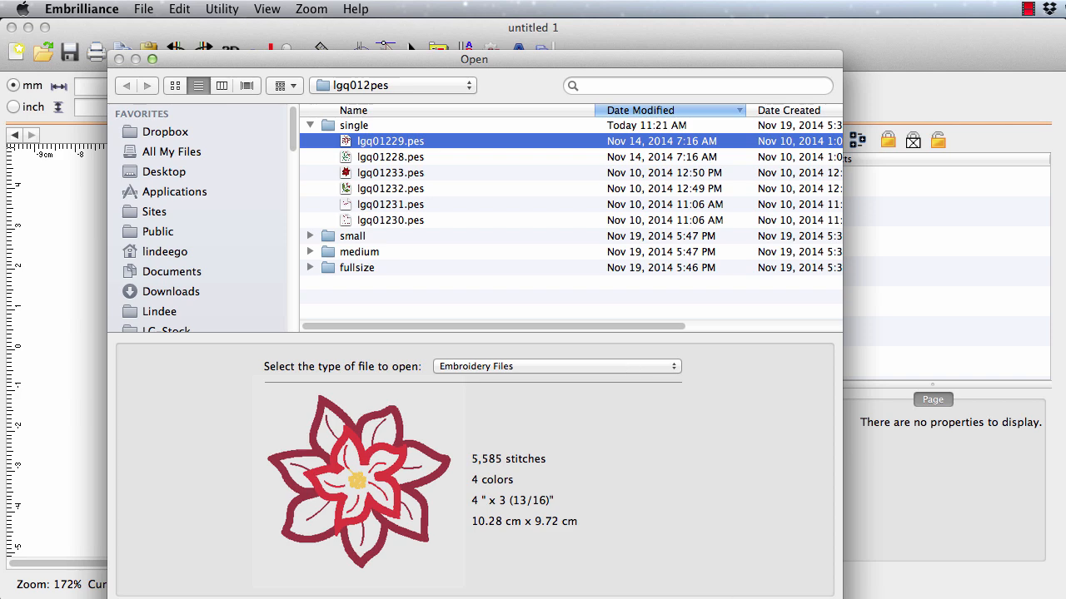
pyautogui.doubleClick(390, 140)
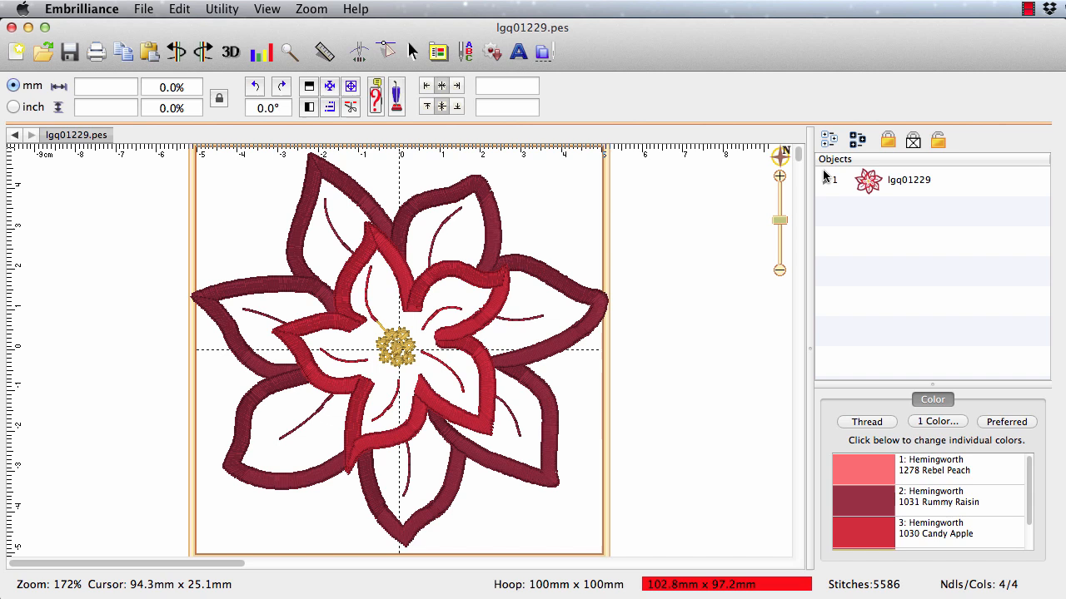
# Step: Expand lgq01229 in the Objects pane to list its four thread-colour objects
pyautogui.click(826, 180)
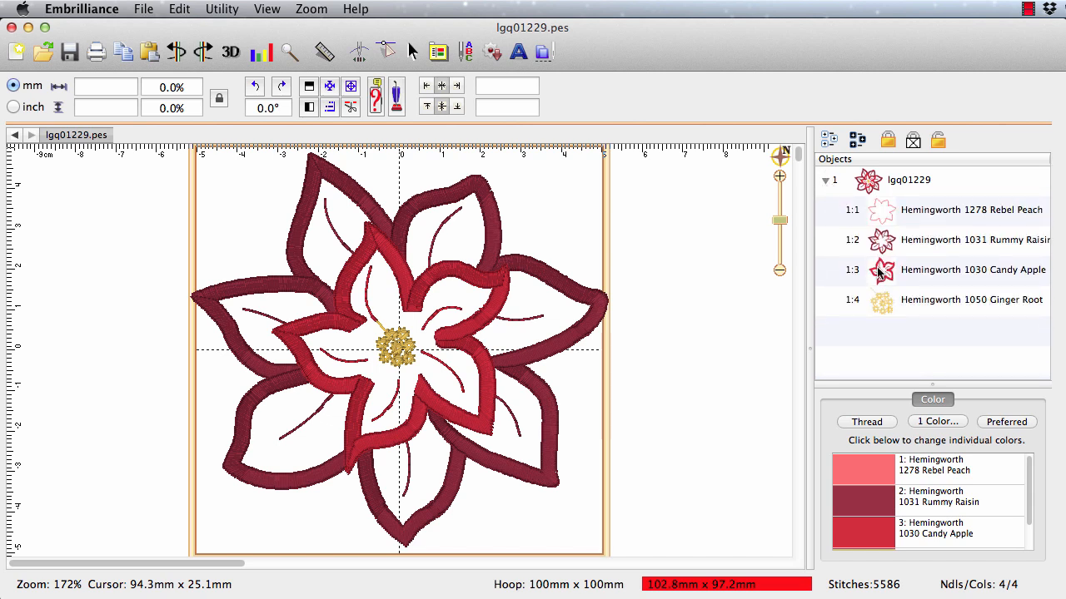
pyautogui.moveTo(902, 309)
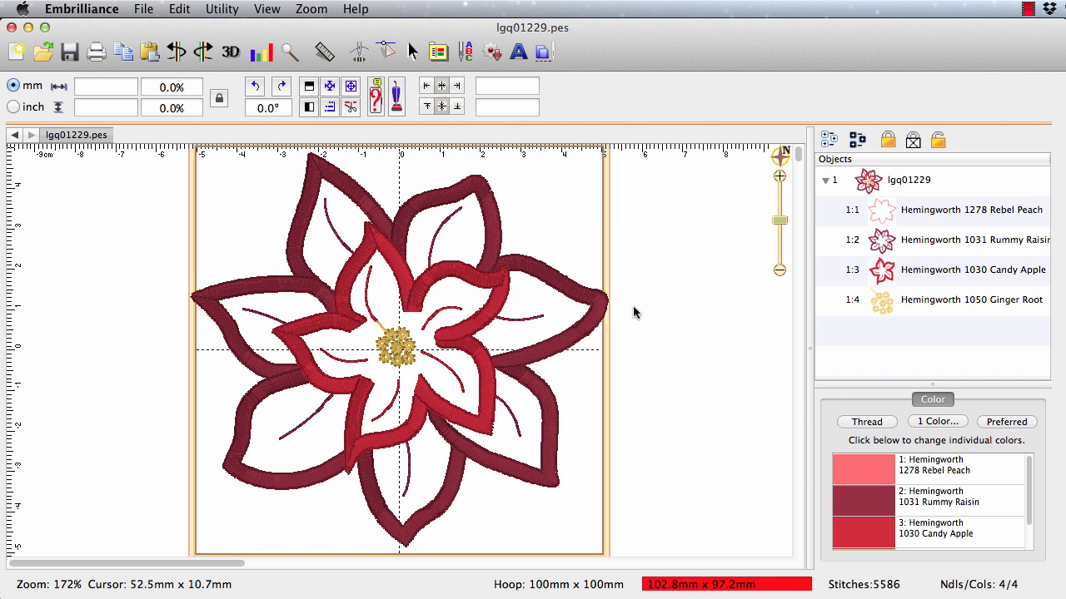
pyautogui.moveTo(466, 327)
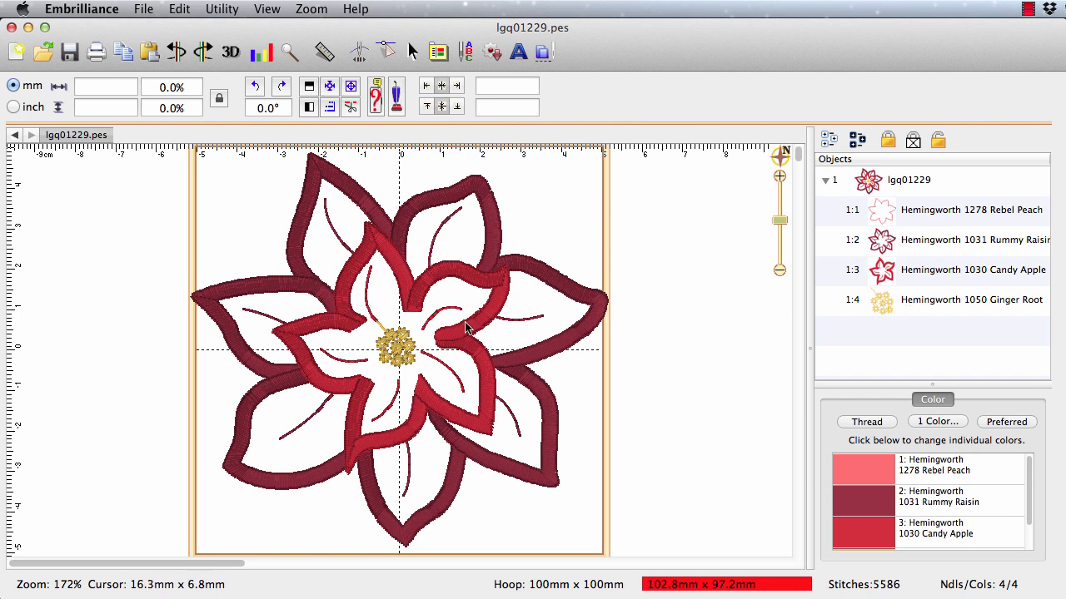
pyautogui.moveTo(480, 340)
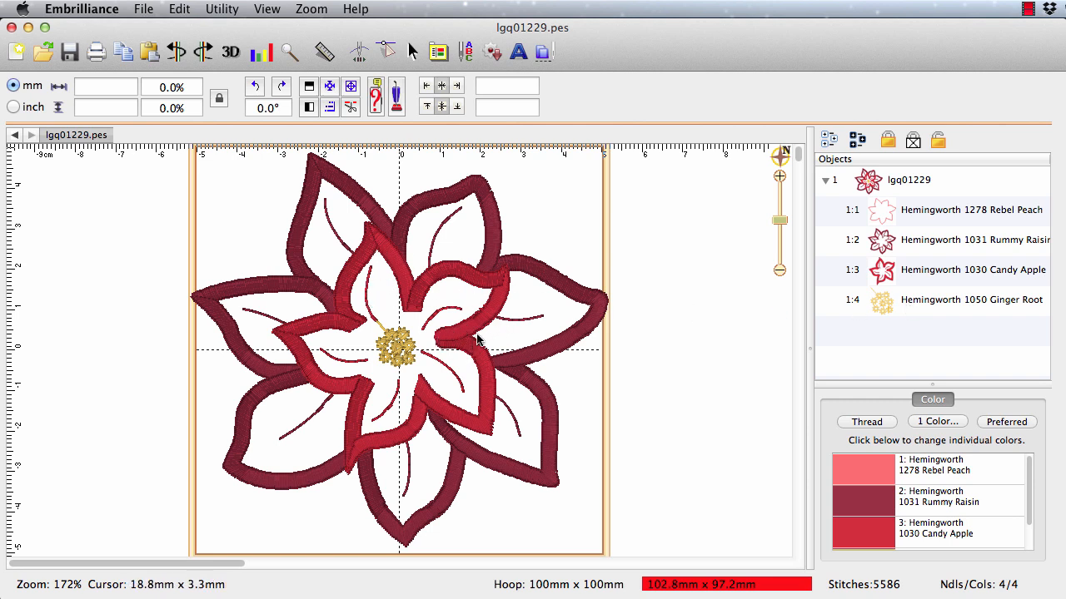
pyautogui.moveTo(463, 327)
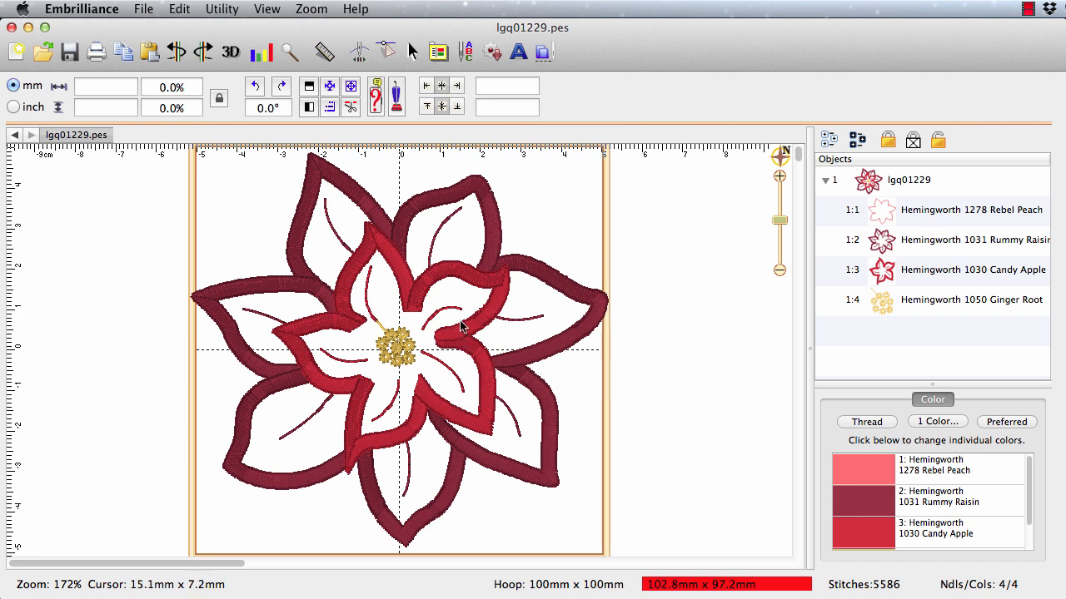
# Step: Keep only the 1:3 Candy Apple inner outline, deleting the other three colour objects
pyautogui.click(972, 300)
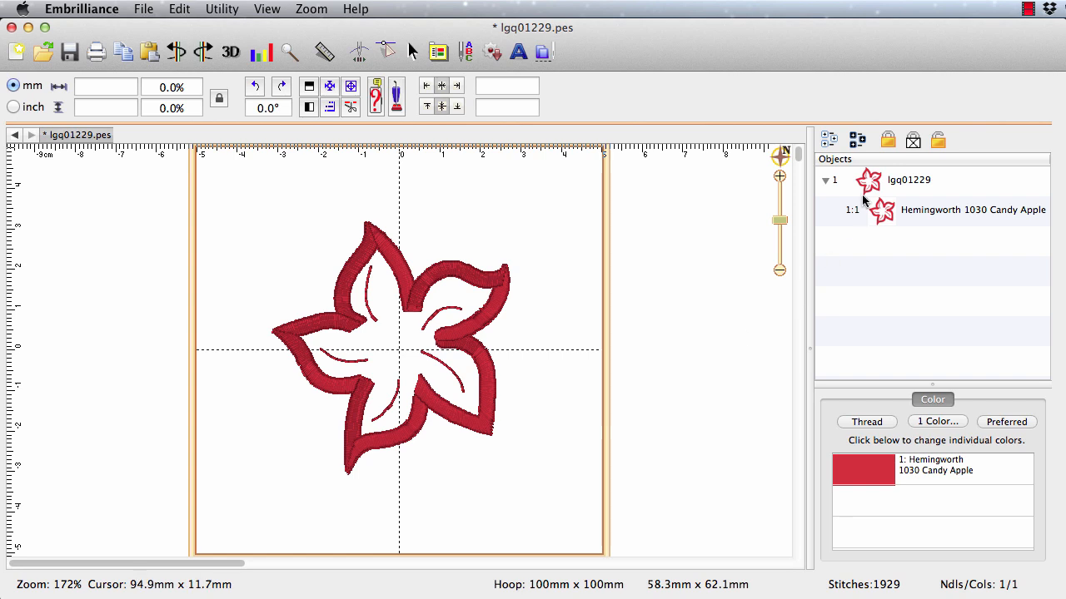
pyautogui.moveTo(866, 191)
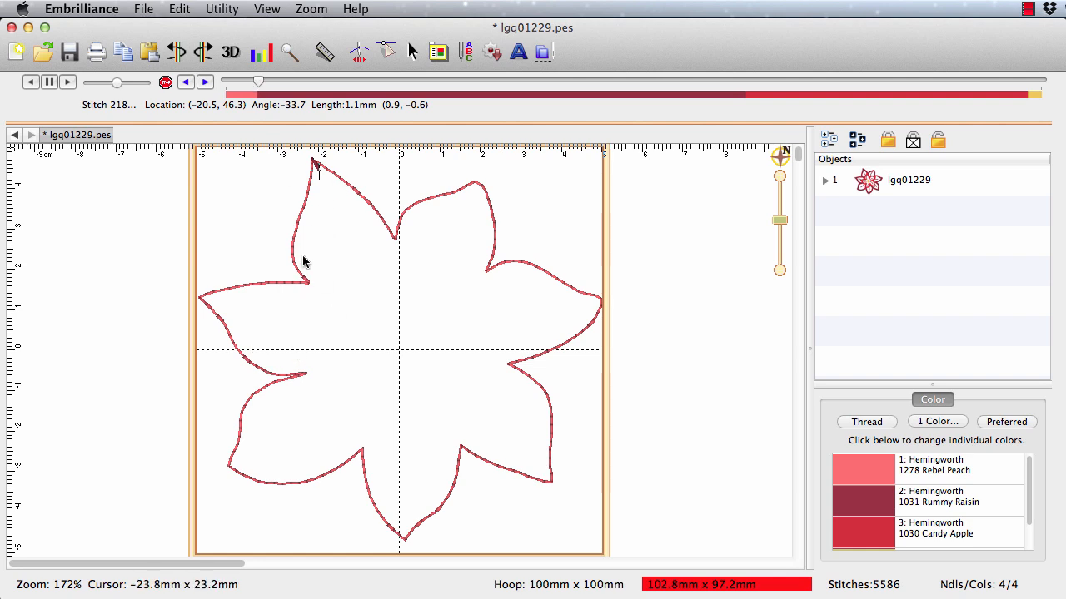
pyautogui.moveTo(348, 391)
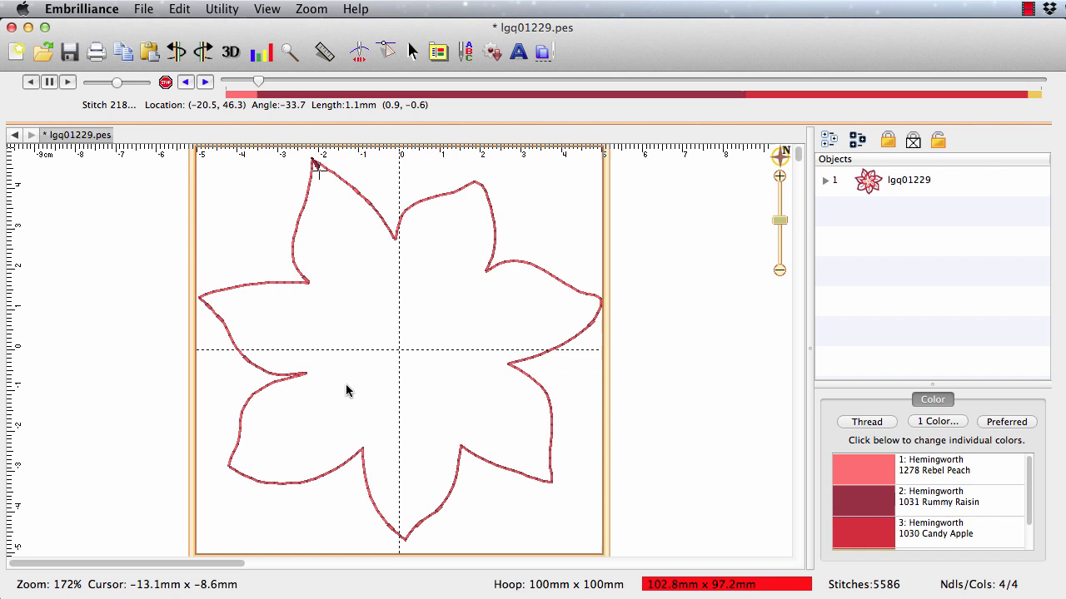
pyautogui.moveTo(316, 236)
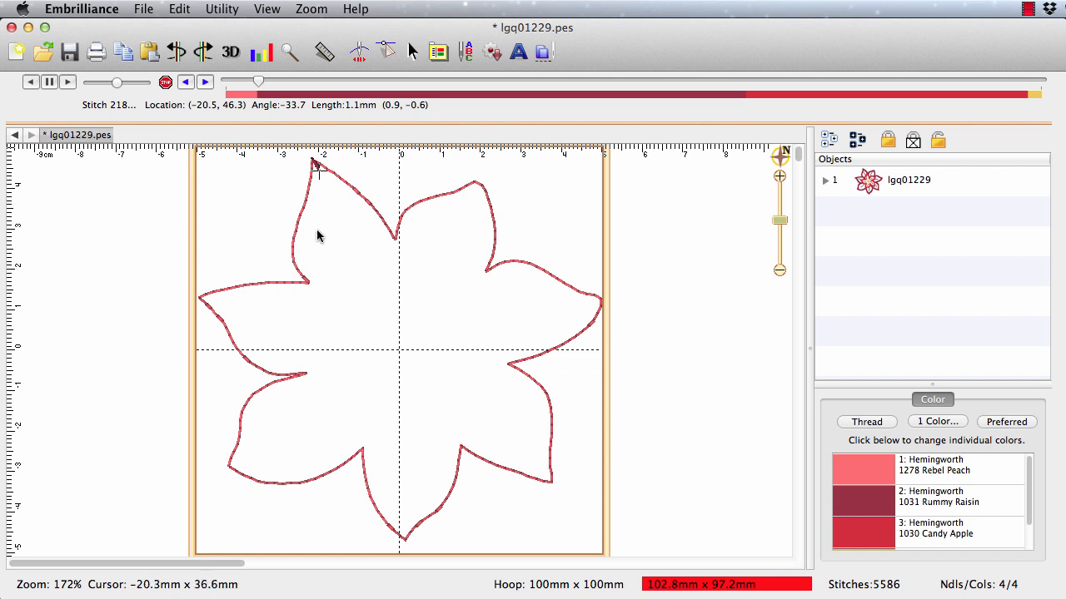
# Step: Run the stitch player forward to where the Candy Apple inner outline begins sewing
pyautogui.click(268, 82)
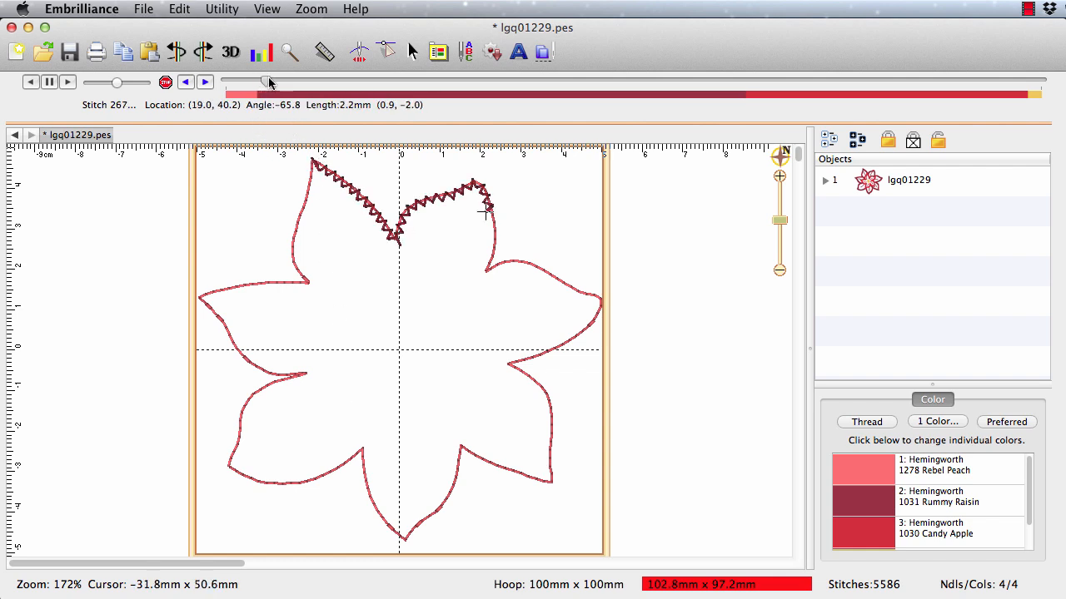
pyautogui.moveTo(270, 82); pyautogui.dragTo(333, 81)
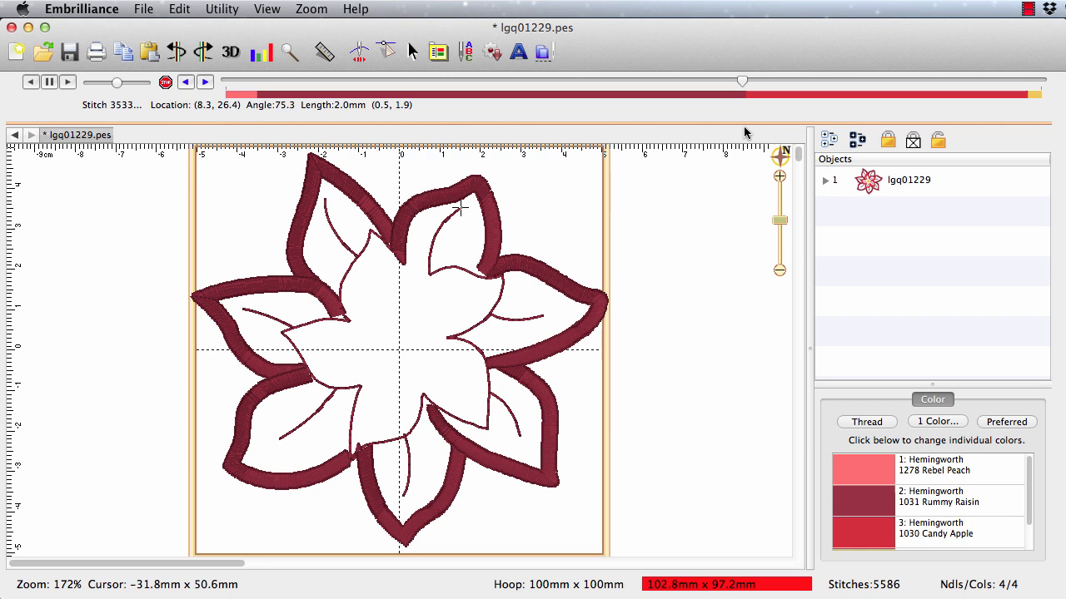
pyautogui.moveTo(743, 81); pyautogui.dragTo(747, 83)
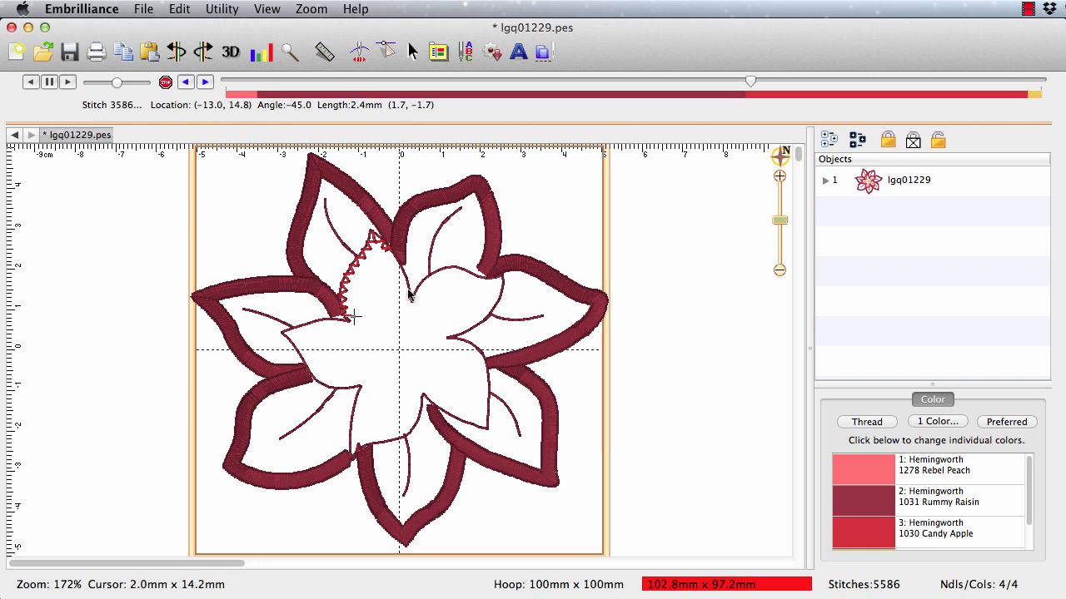
pyautogui.moveTo(369, 250)
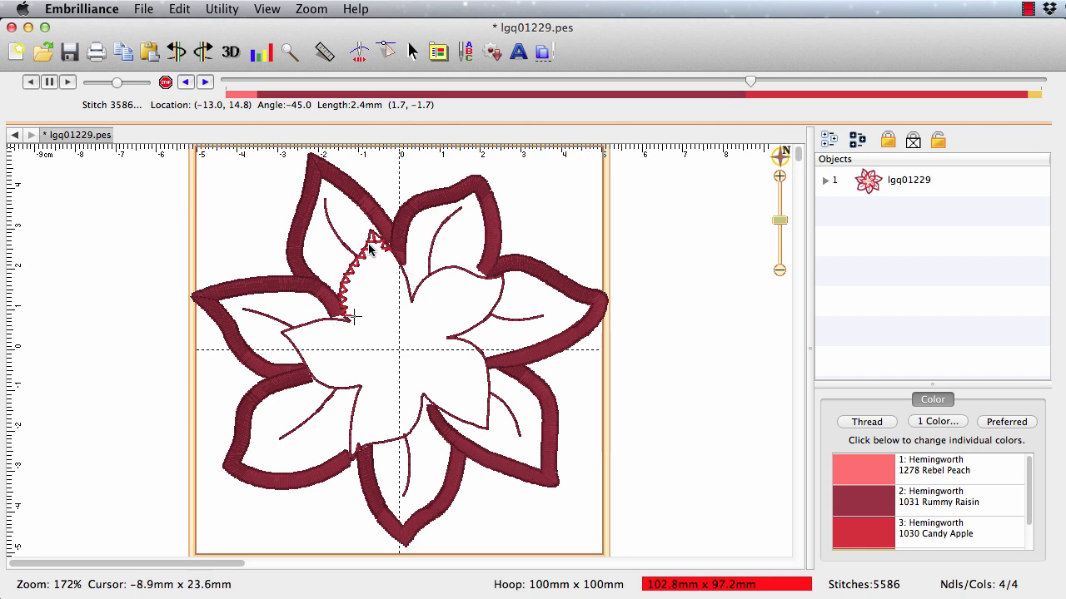
pyautogui.moveTo(343, 296)
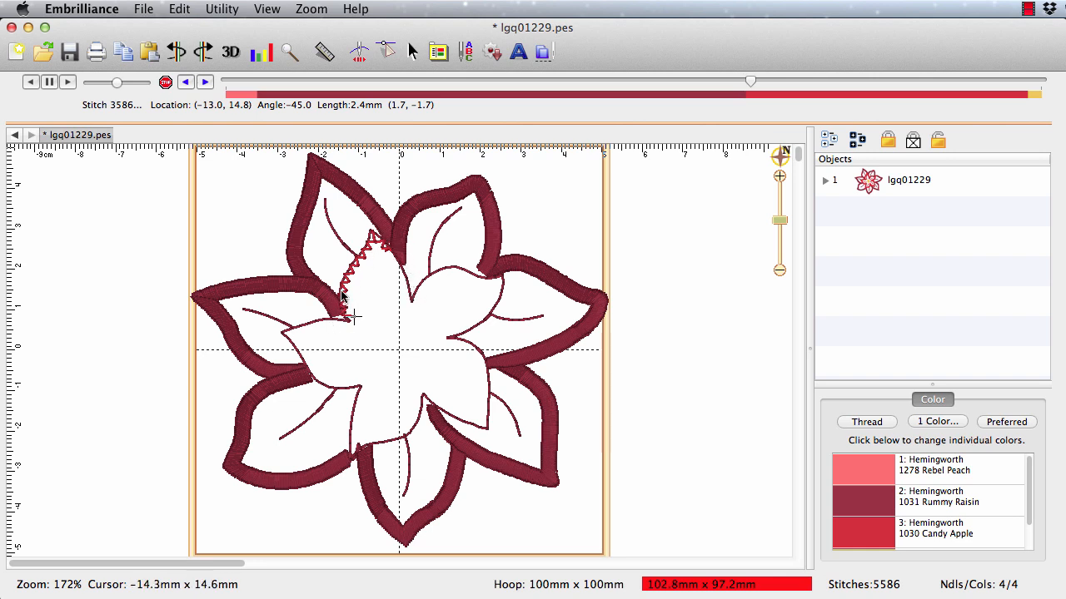
pyautogui.moveTo(349, 253)
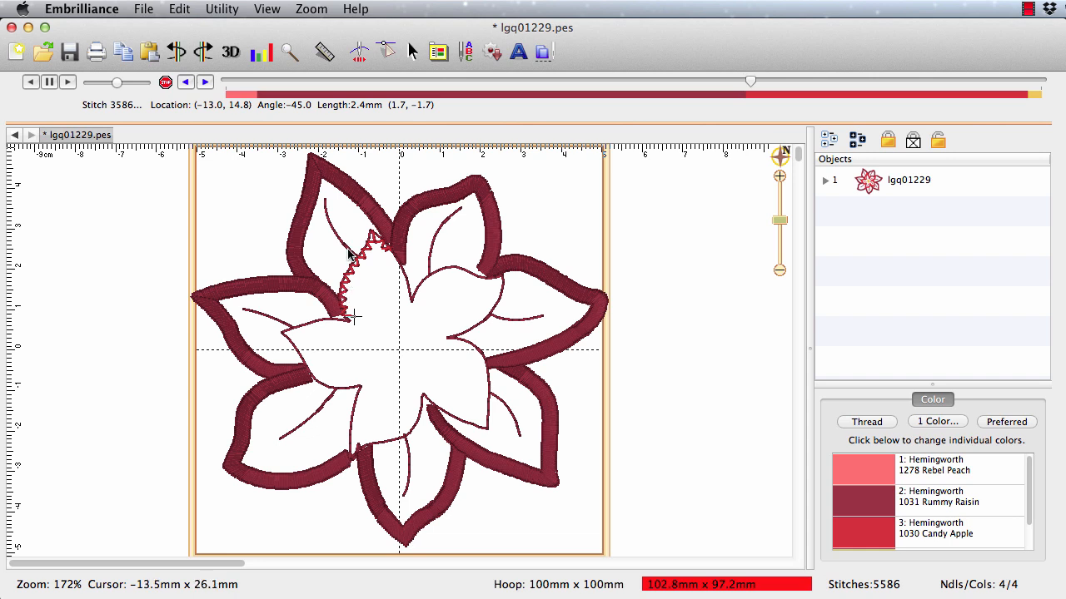
pyautogui.moveTo(281, 333)
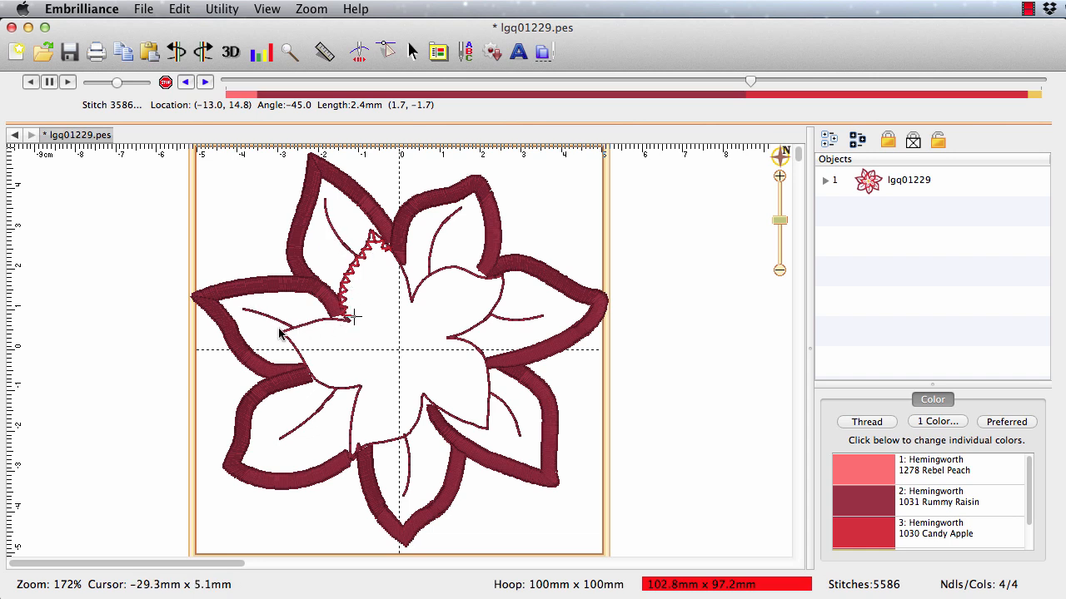
pyautogui.moveTo(769, 75)
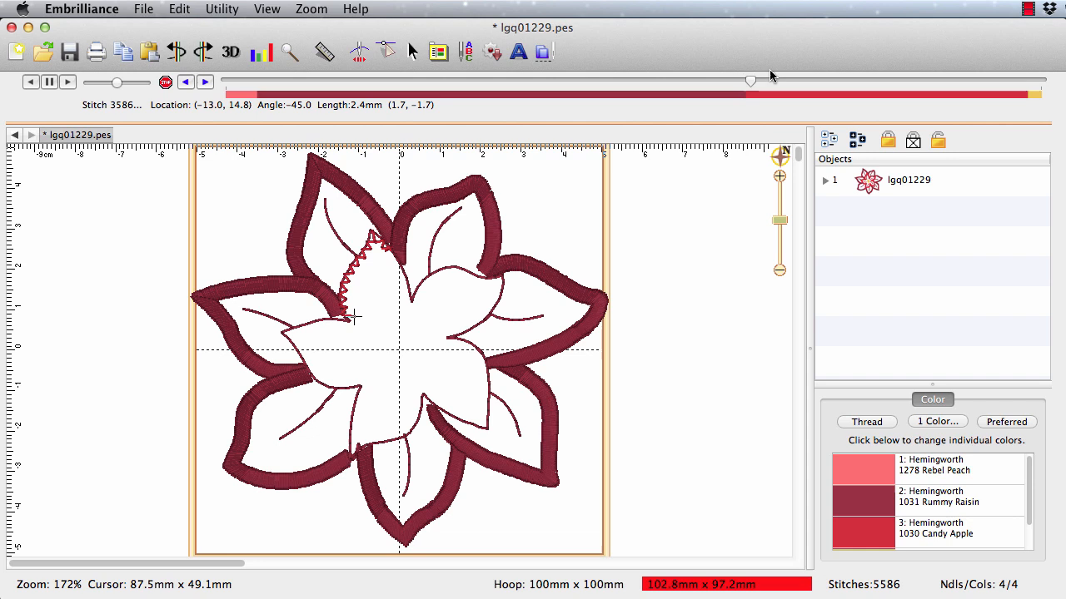
# Step: Scrub the stitch player back and forth around the inner outline's start to inspect its stitches
pyautogui.moveTo(749, 80); pyautogui.dragTo(780, 80)
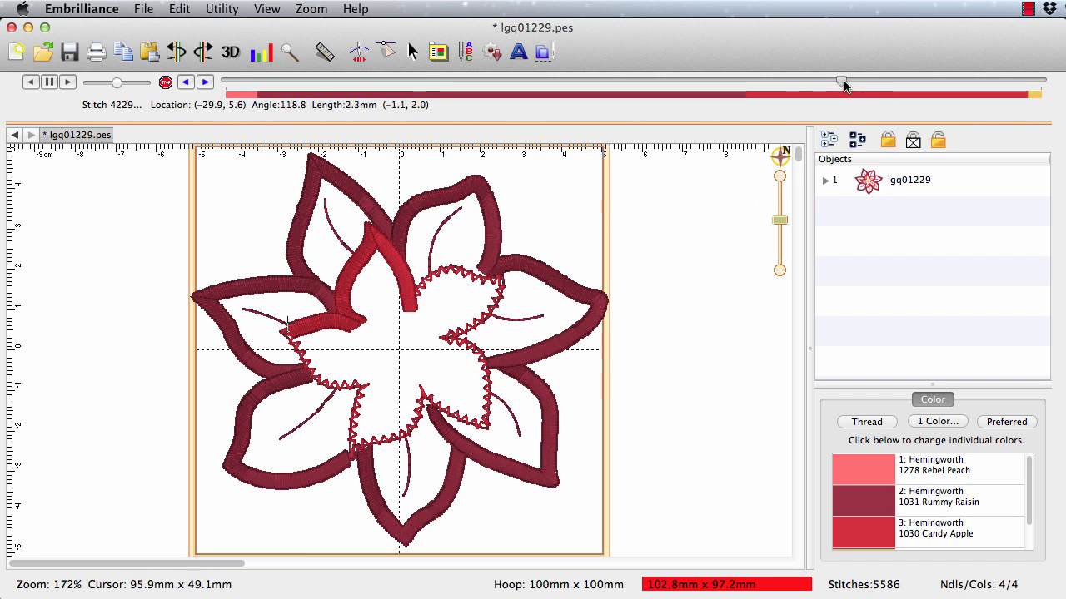
pyautogui.moveTo(846, 81); pyautogui.dragTo(724, 82)
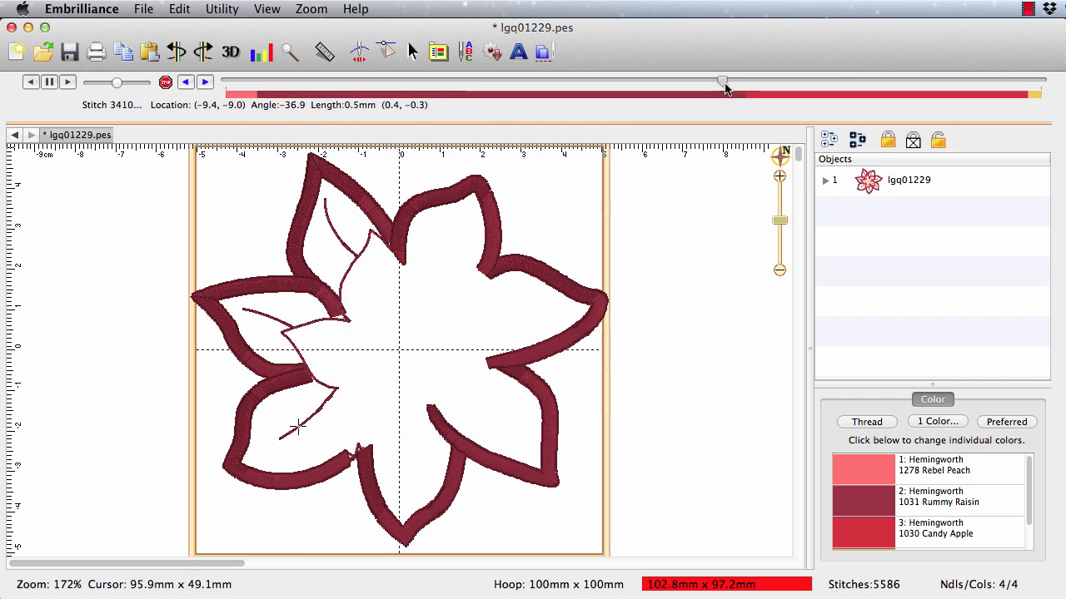
pyautogui.moveTo(723, 81); pyautogui.dragTo(723, 81)
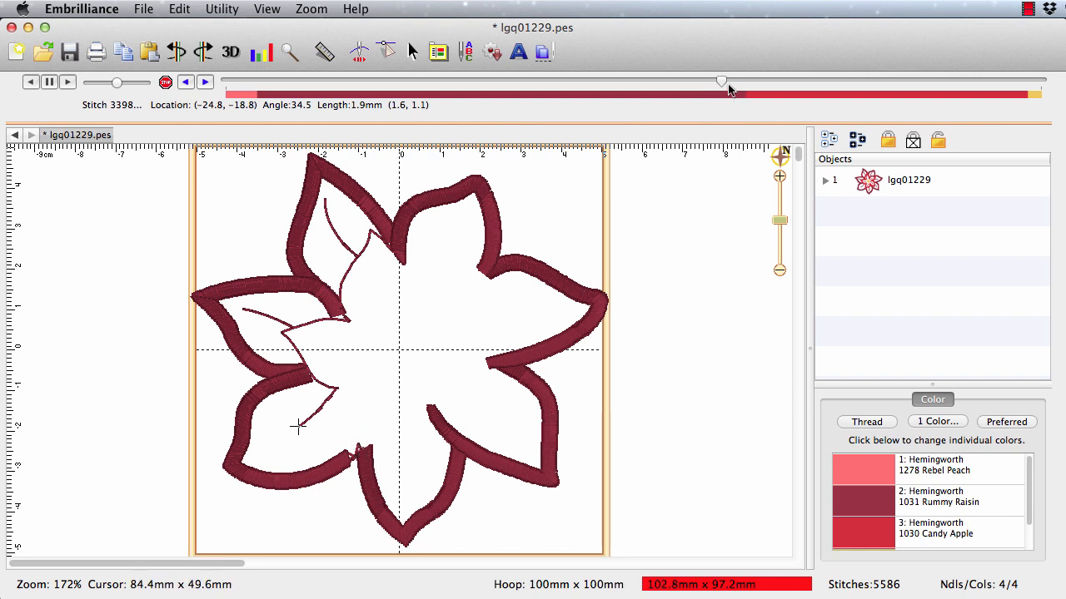
pyautogui.moveTo(722, 82); pyautogui.dragTo(752, 82)
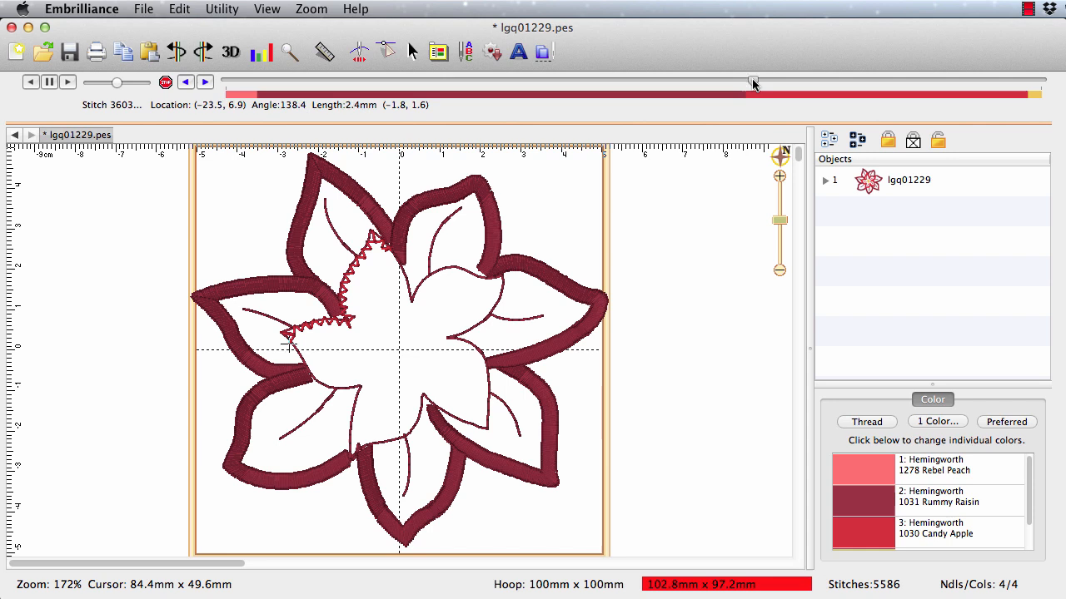
pyautogui.moveTo(753, 84); pyautogui.dragTo(791, 83)
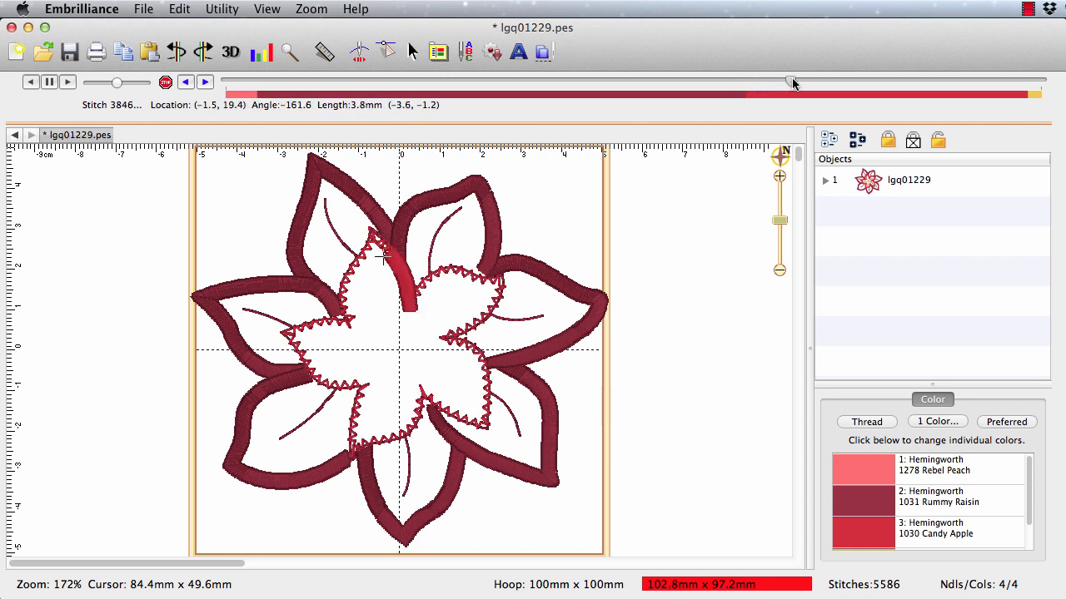
pyautogui.moveTo(790, 81); pyautogui.dragTo(889, 82)
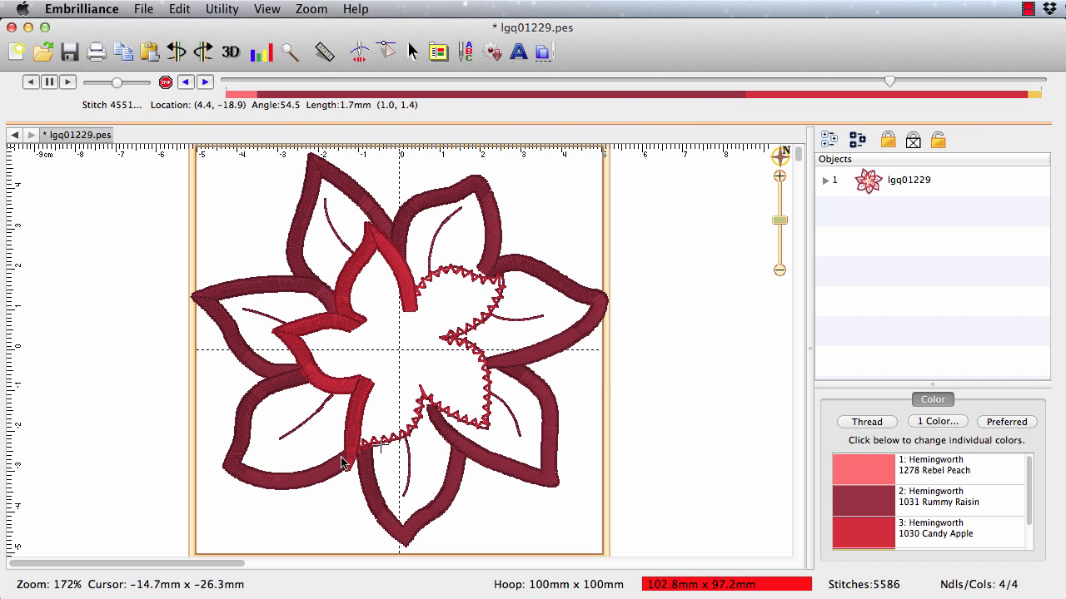
pyautogui.moveTo(482, 266)
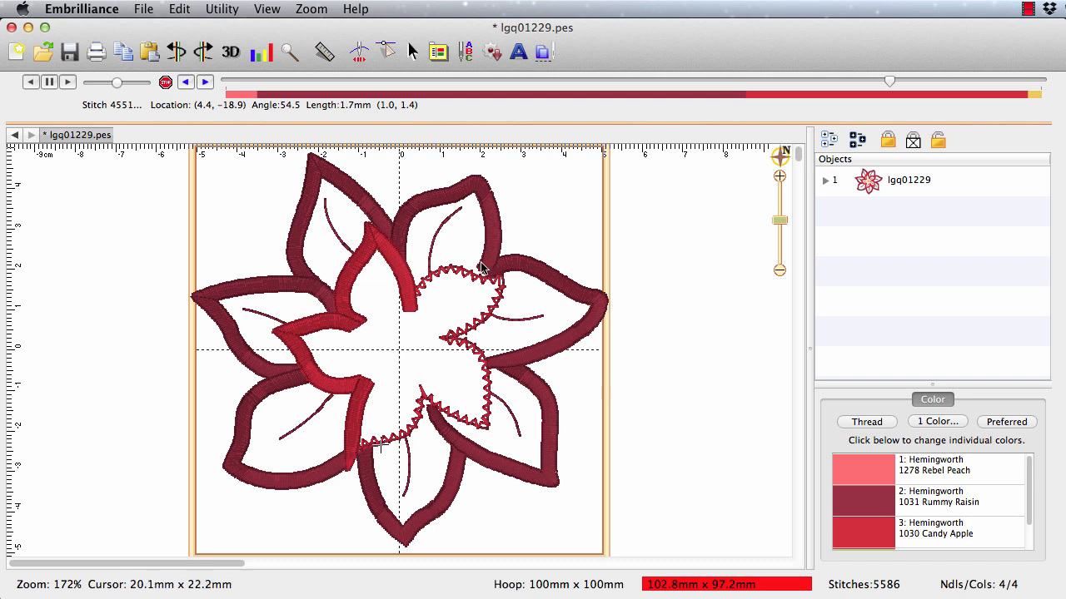
pyautogui.moveTo(380, 537)
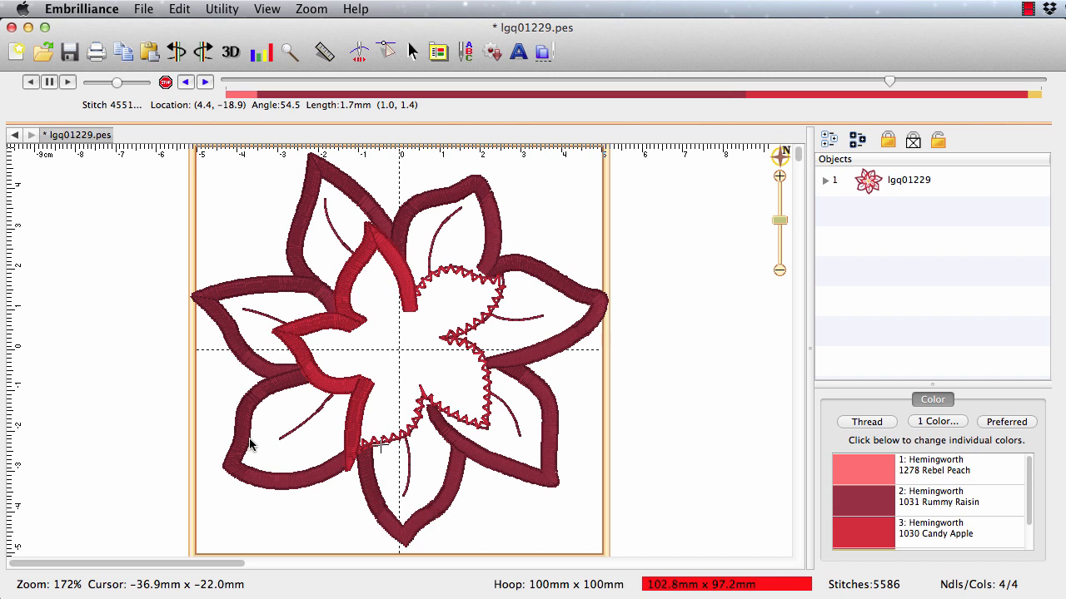
pyautogui.moveTo(349, 323)
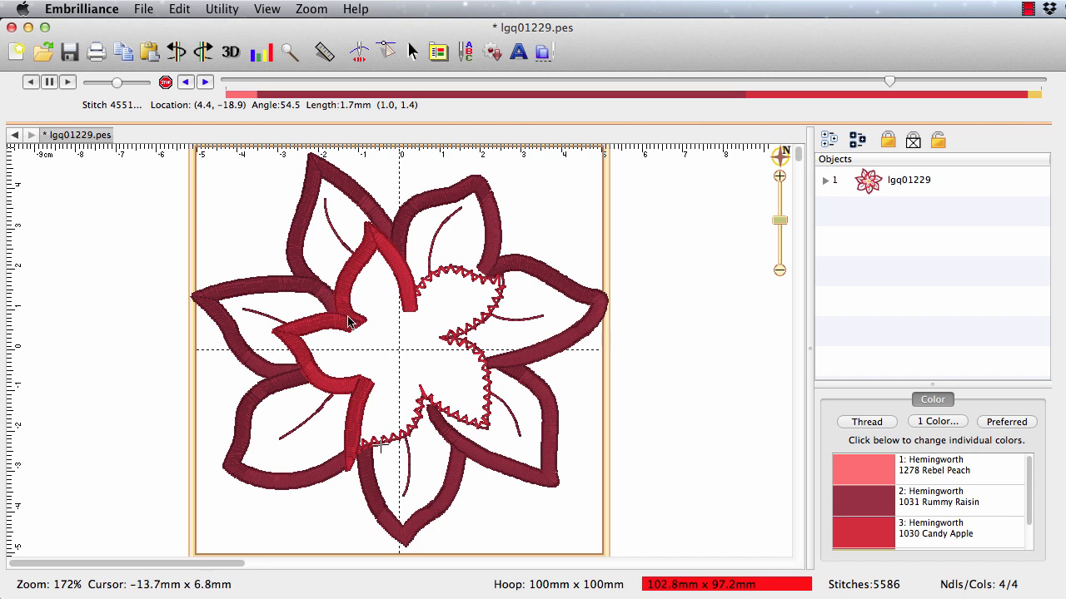
pyautogui.moveTo(500, 293)
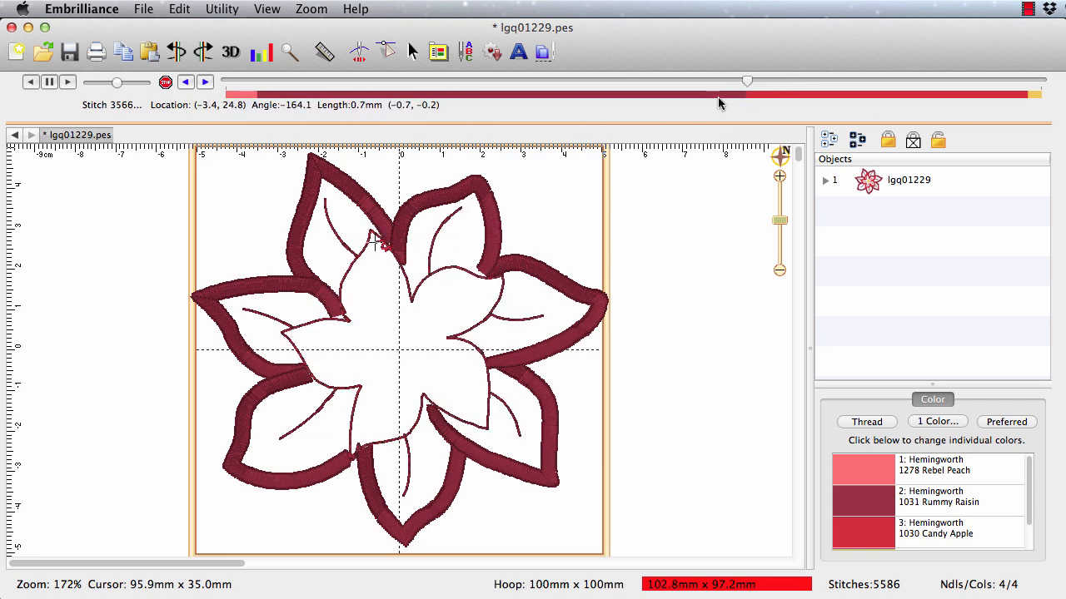
pyautogui.moveTo(350, 246)
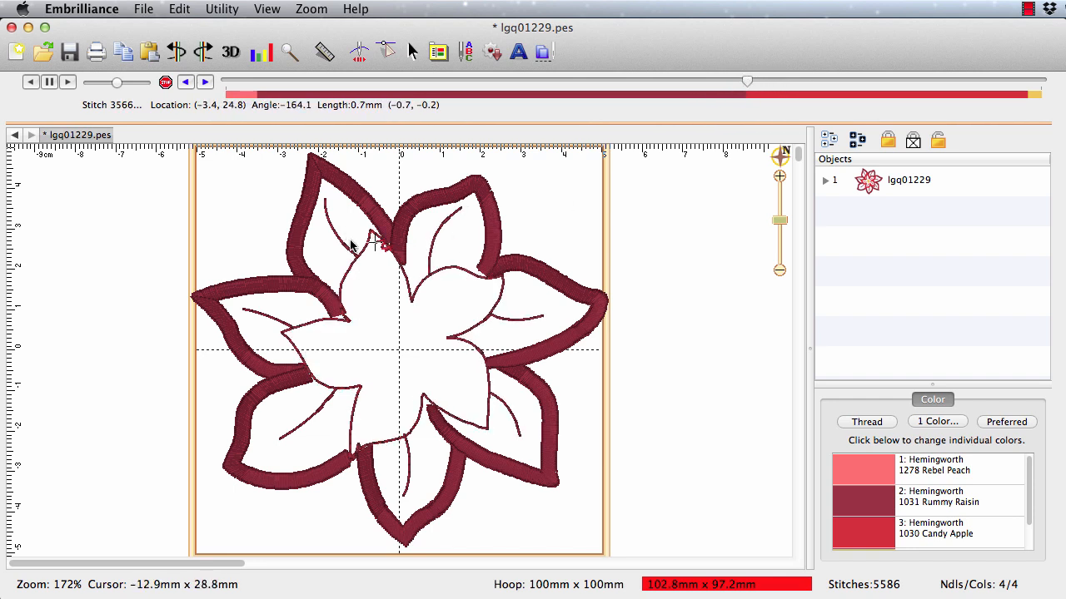
pyautogui.moveTo(353, 263)
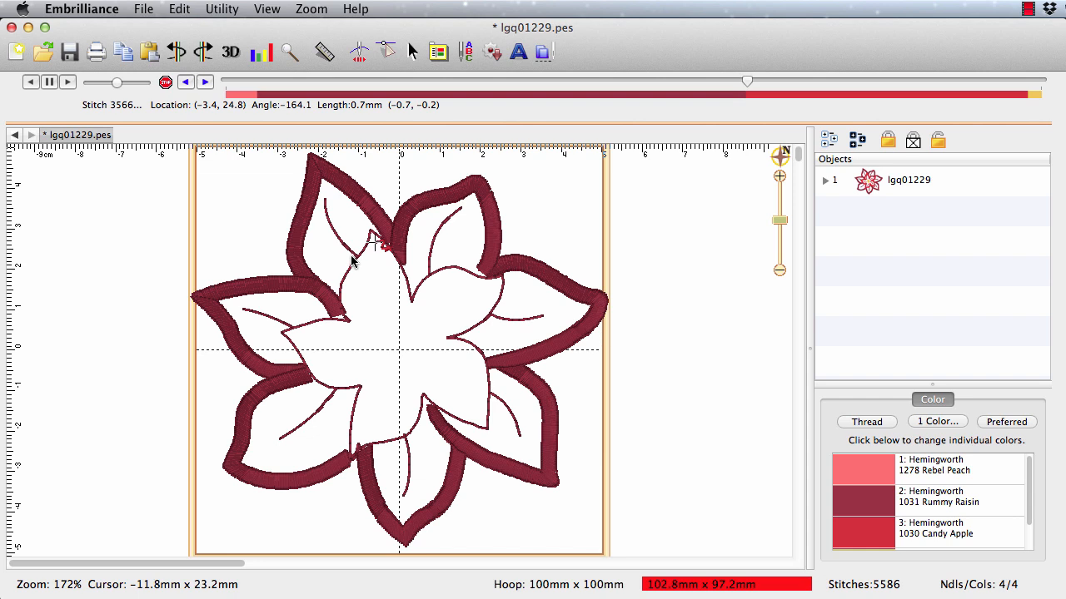
pyautogui.moveTo(353, 387)
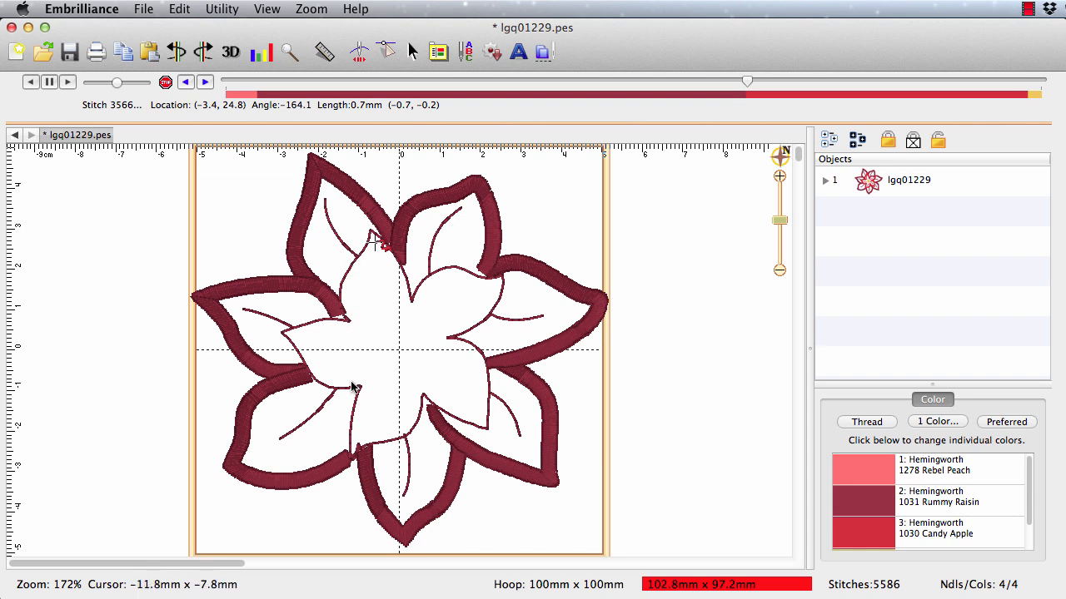
pyautogui.moveTo(470, 365)
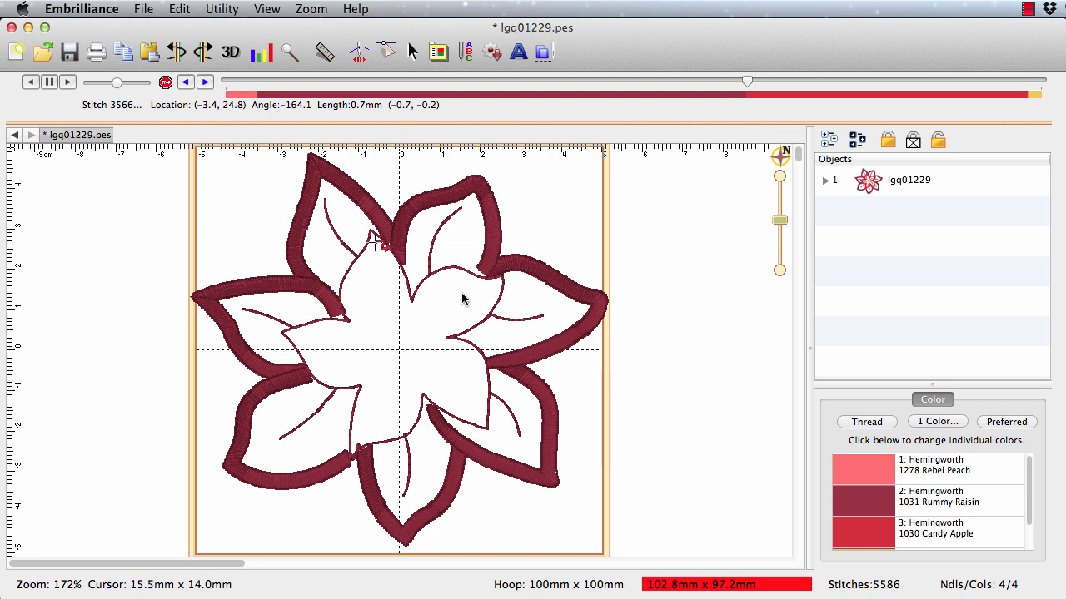
pyautogui.moveTo(358, 315)
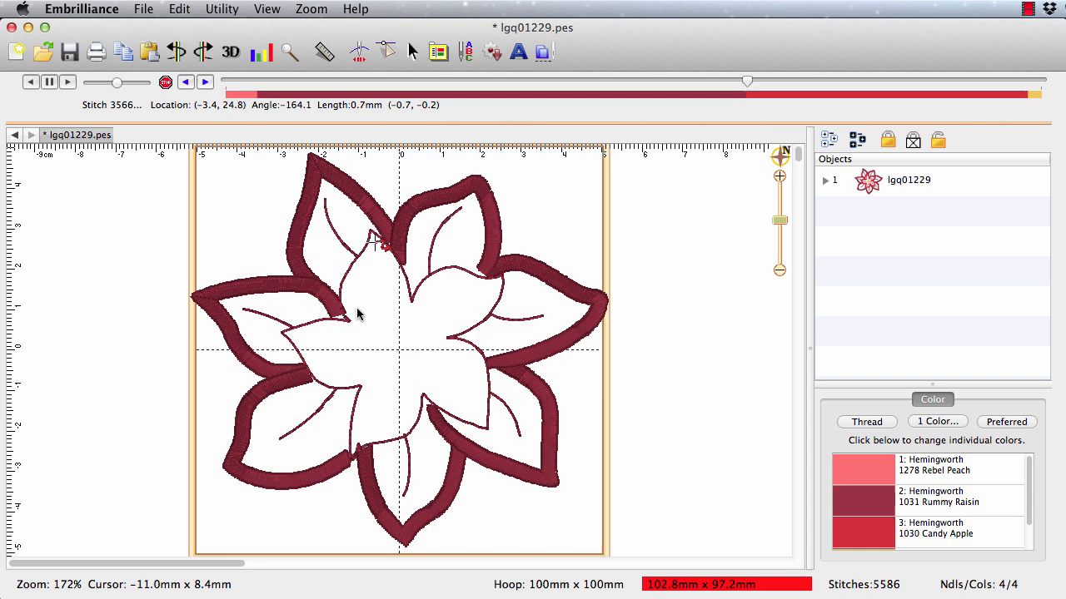
pyautogui.moveTo(347, 430)
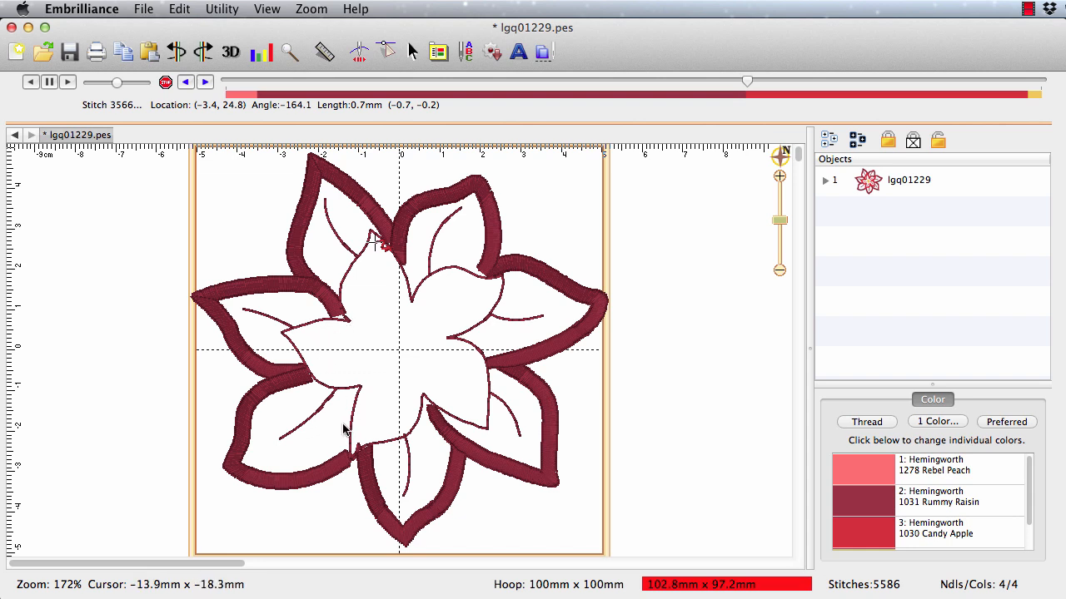
pyautogui.moveTo(409, 303)
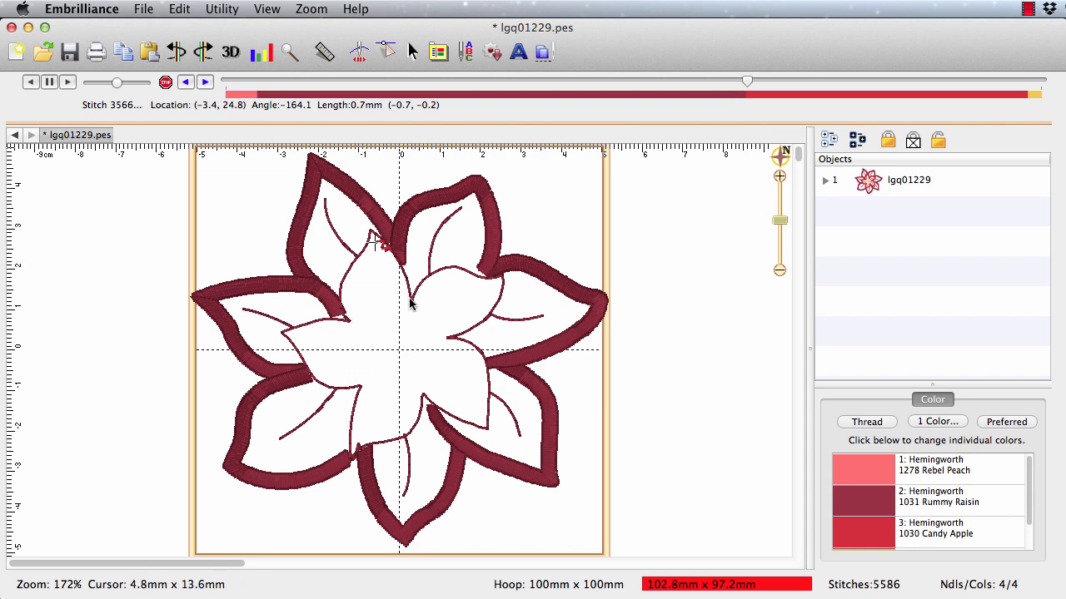
pyautogui.moveTo(403, 416)
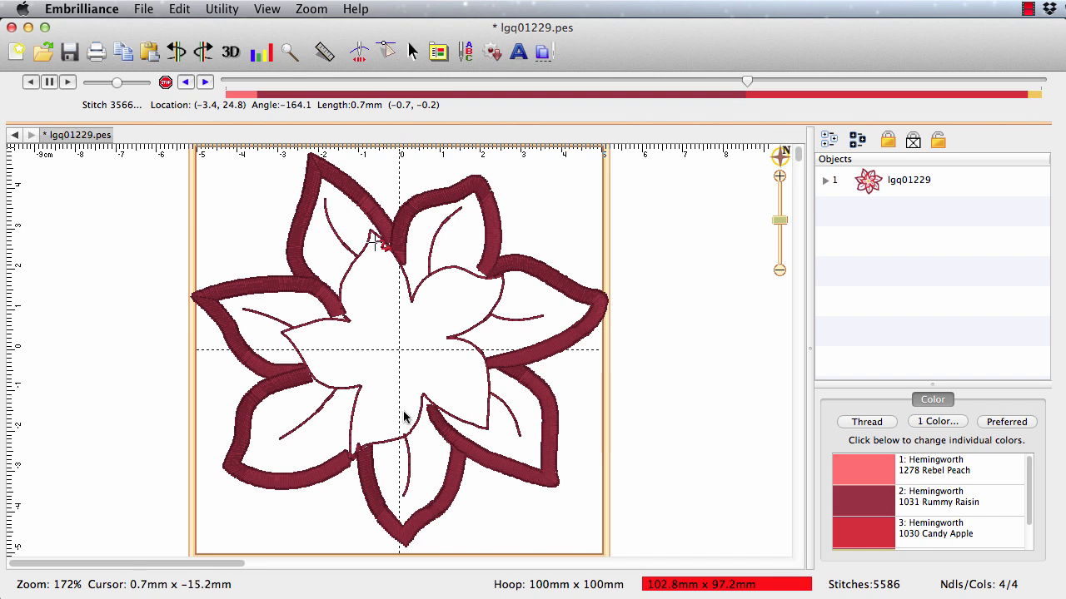
pyautogui.moveTo(363, 439)
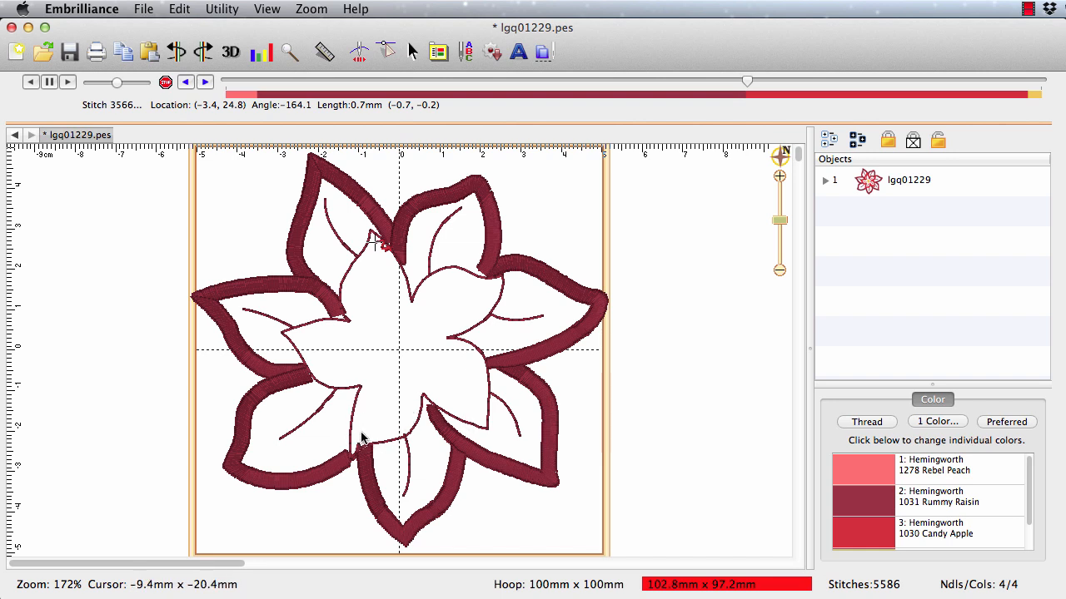
pyautogui.moveTo(369, 306)
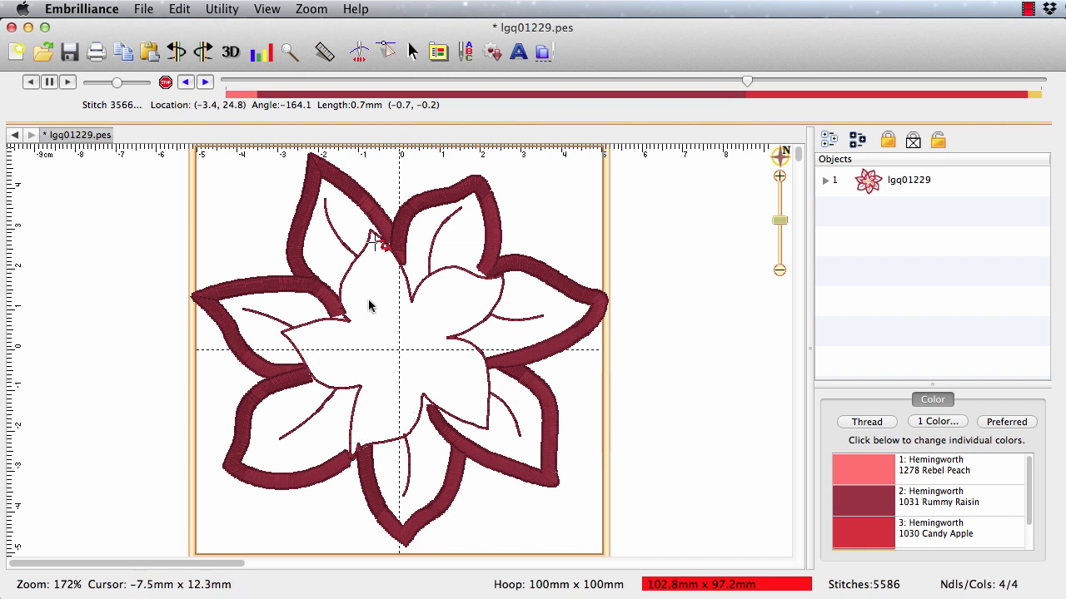
pyautogui.moveTo(408, 286)
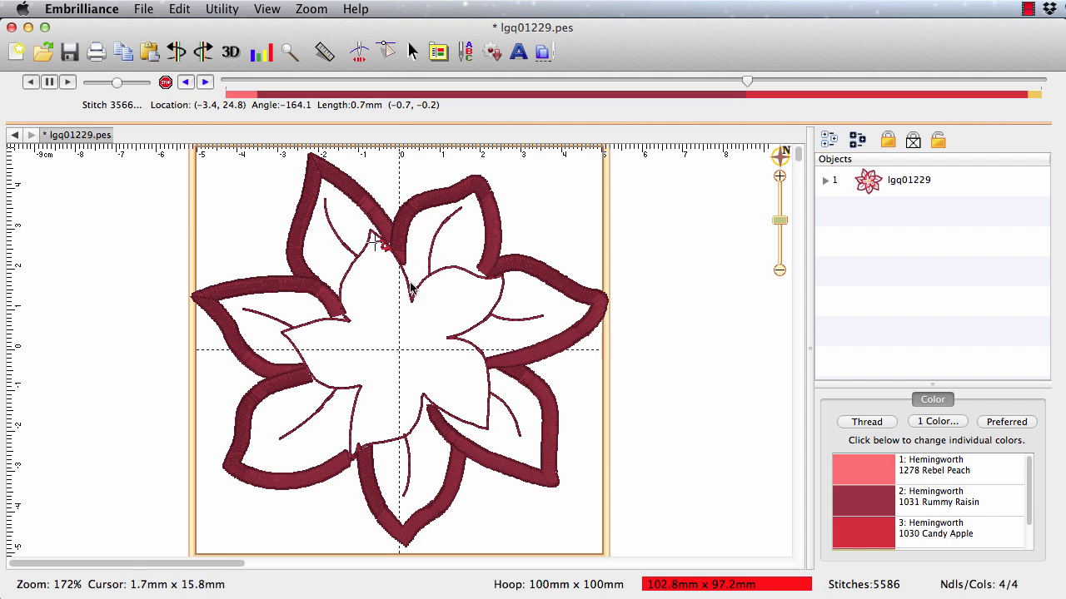
pyautogui.moveTo(403, 308)
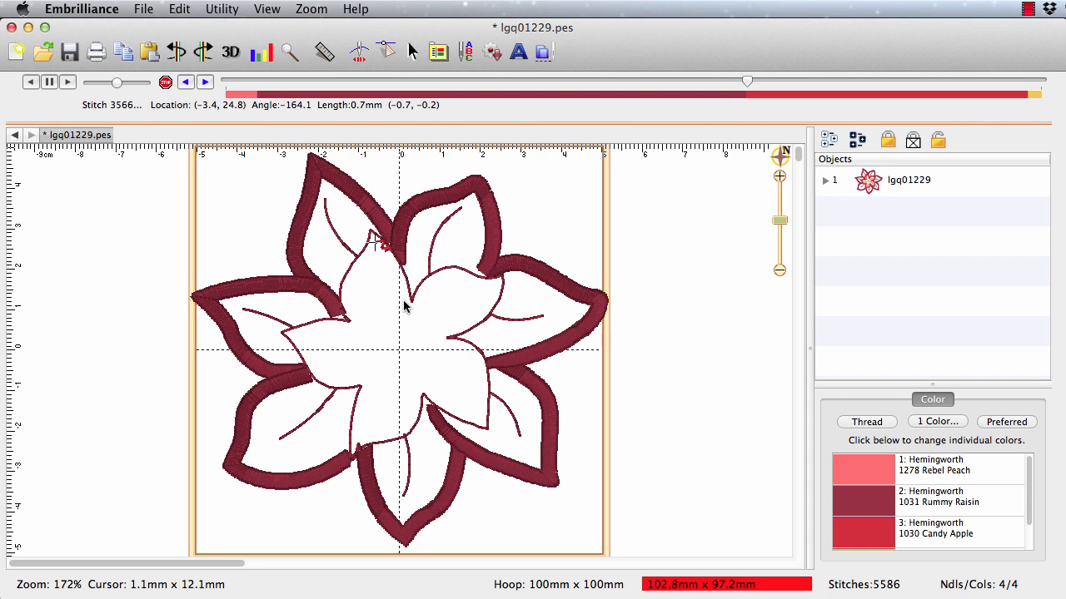
pyautogui.moveTo(706, 227)
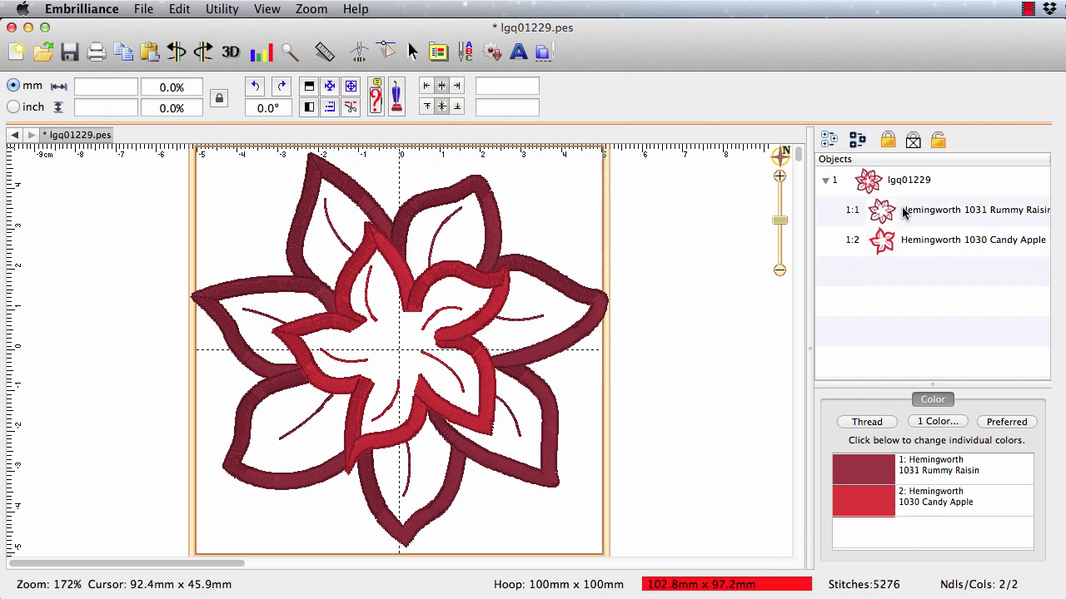
# Step: Select the Rummy Raisin object and start stitch-by-stitch playback
pyautogui.click(974, 210)
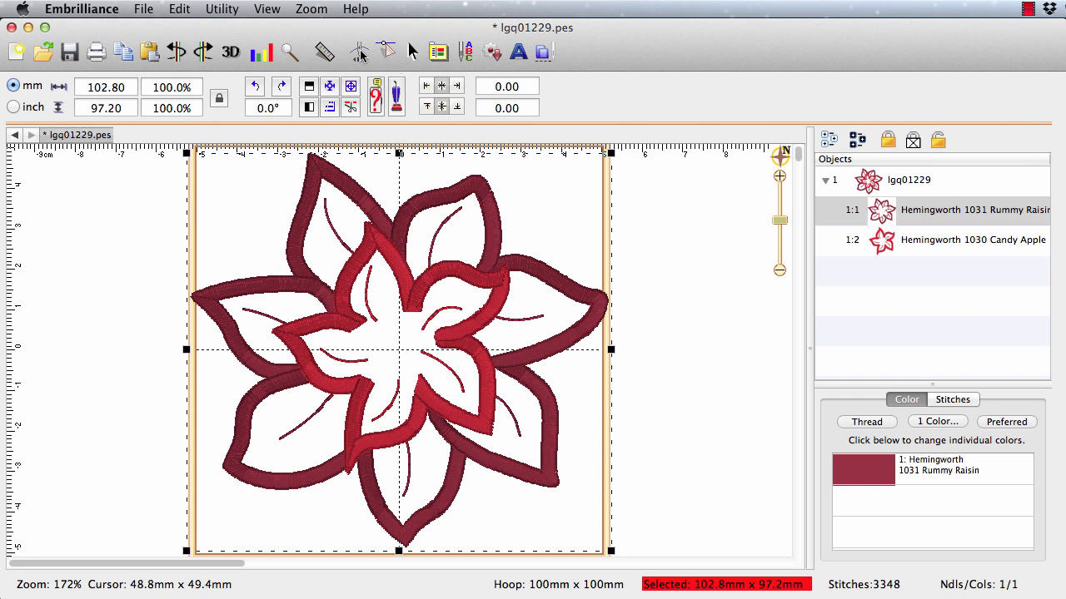
pyautogui.click(260, 52)
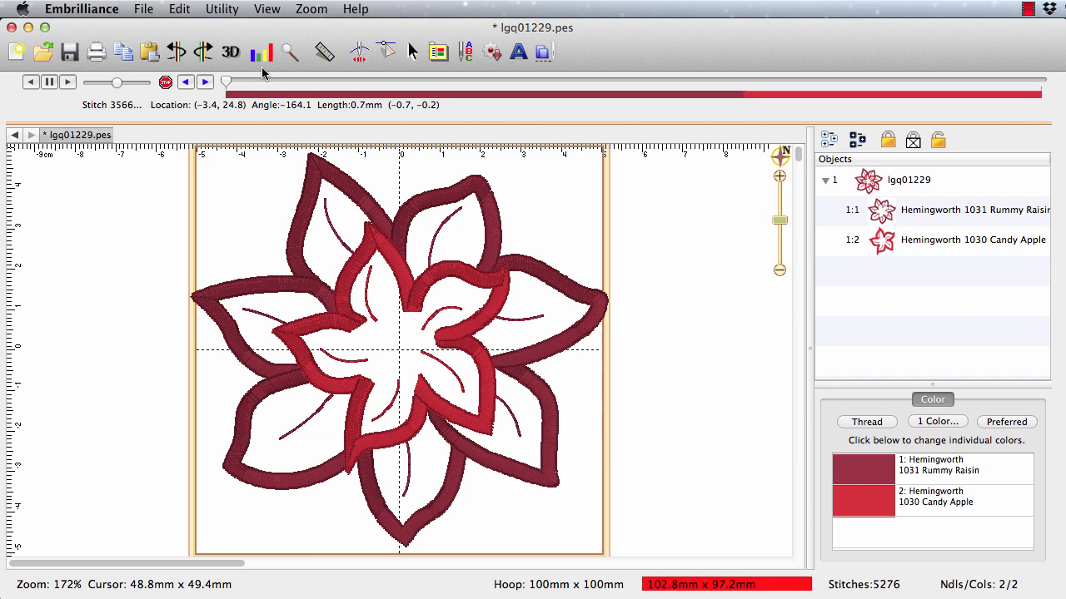
# Step: Play through the Rummy Raisin outline and step forward to the first vein stitches
pyautogui.moveTo(225, 81); pyautogui.dragTo(436, 81)
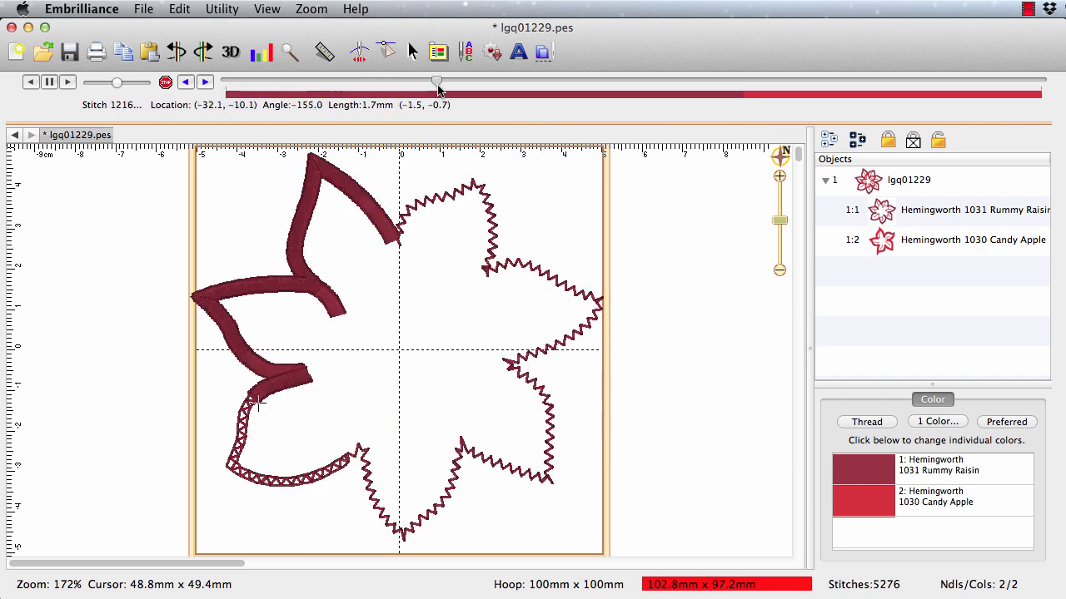
pyautogui.moveTo(436, 82); pyautogui.dragTo(701, 81)
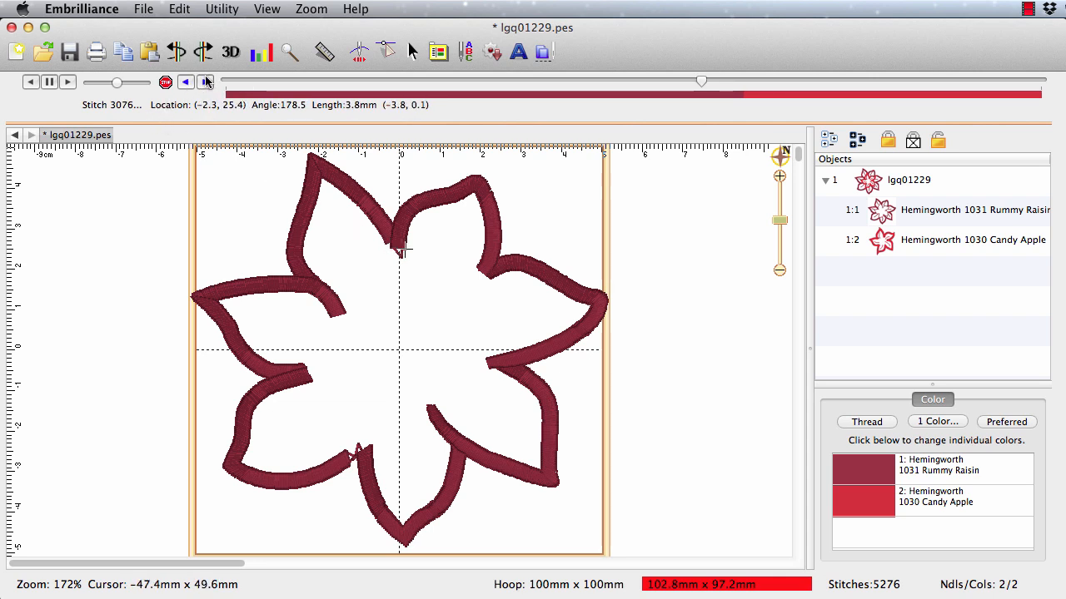
pyautogui.click(207, 82)
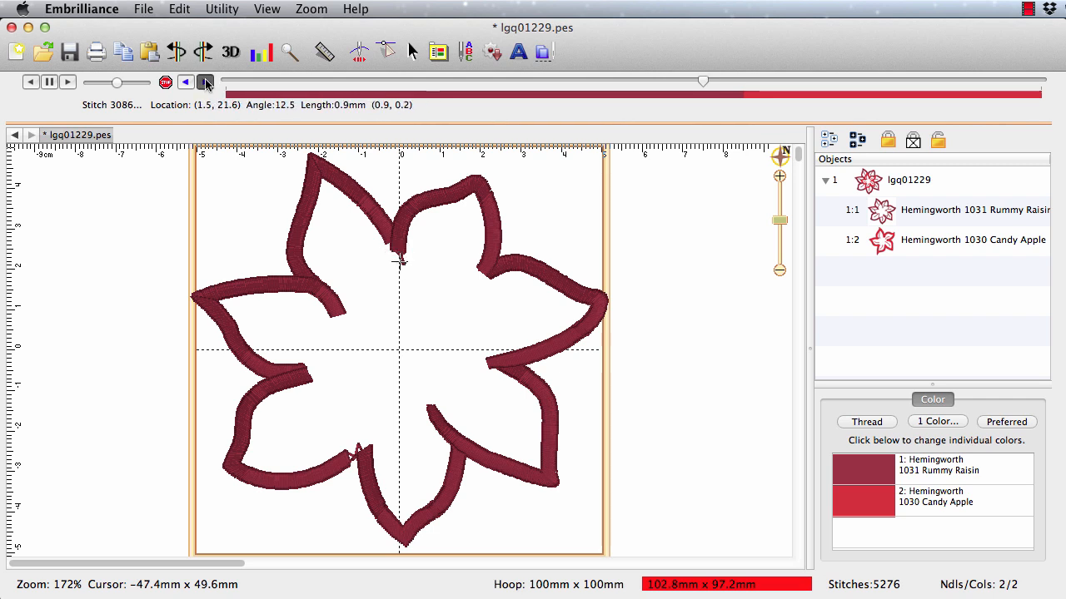
pyautogui.click(206, 81)
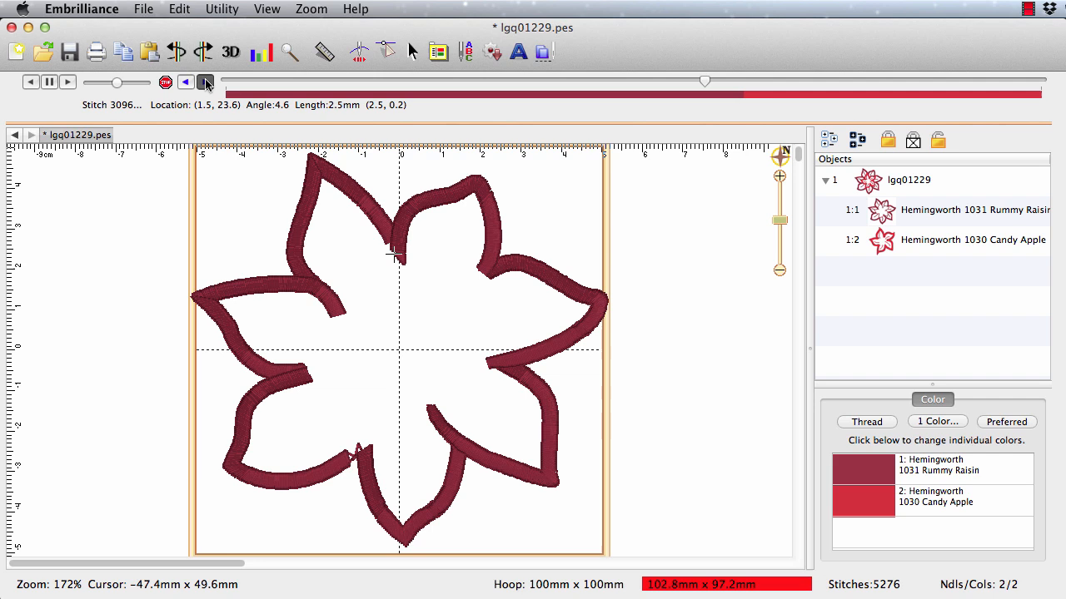
pyautogui.click(205, 82)
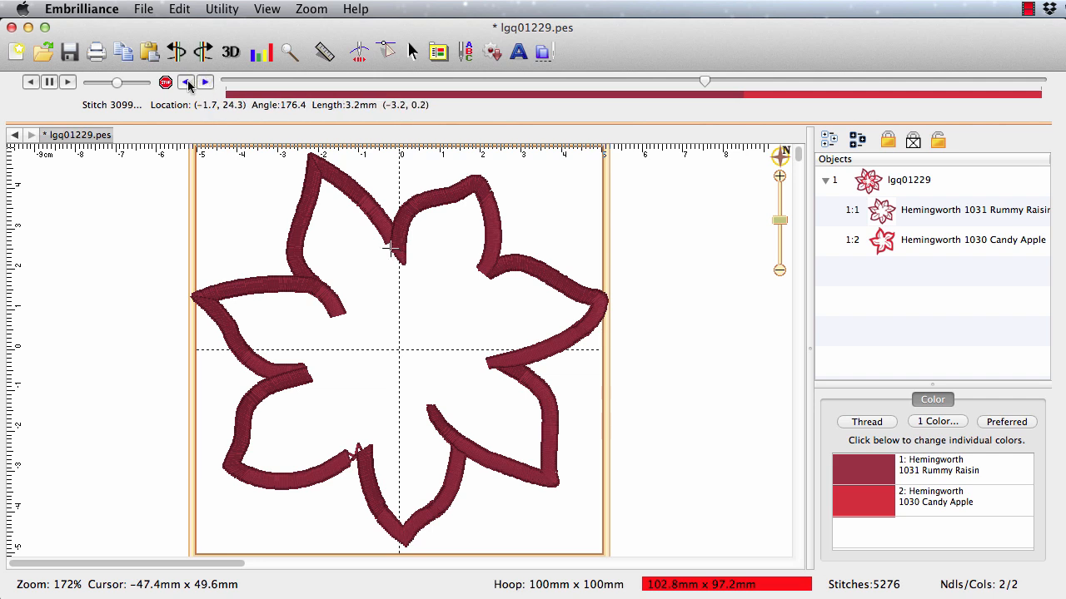
pyautogui.click(204, 82)
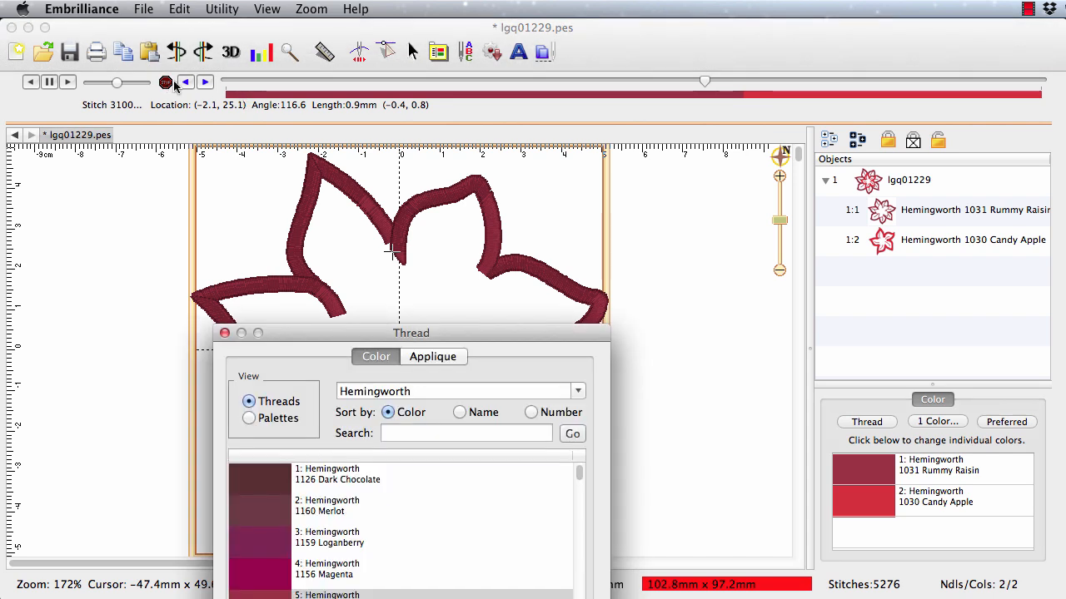
# Step: Assign Hemingworth 1126 Dark Chocolate to the veins as a new colour object
pyautogui.click(336, 475)
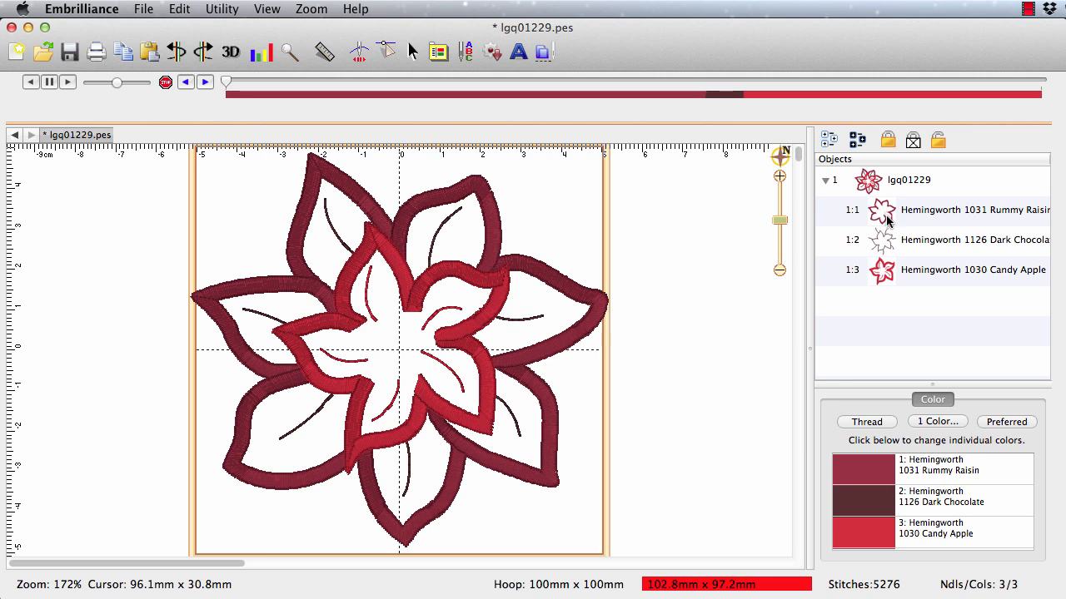
pyautogui.moveTo(376, 53)
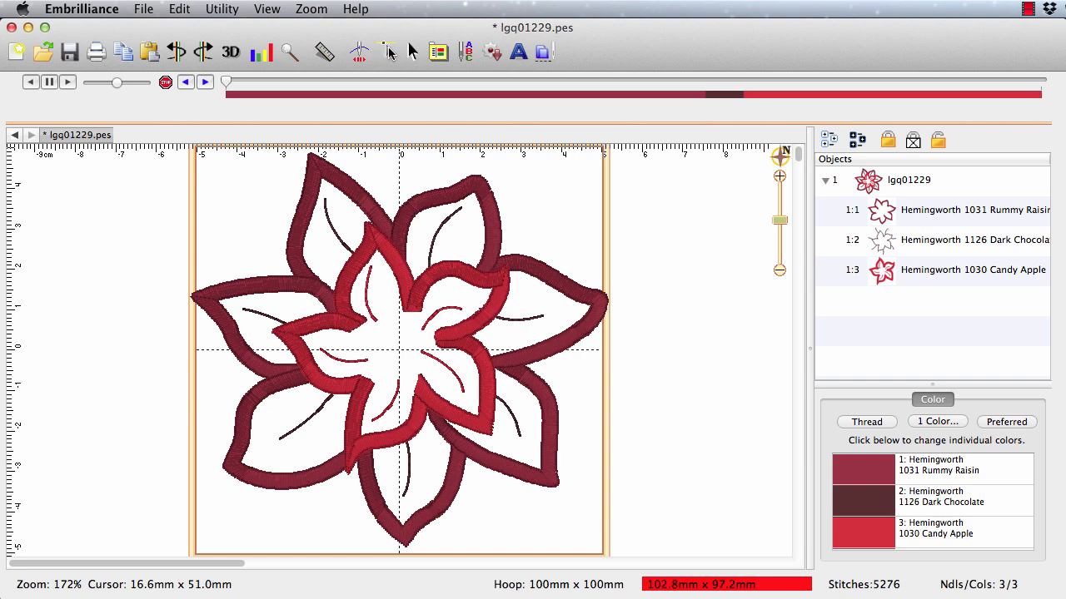
# Step: Delete the outer Rummy Raisin petal outline and restart stitch playback
pyautogui.click(411, 52)
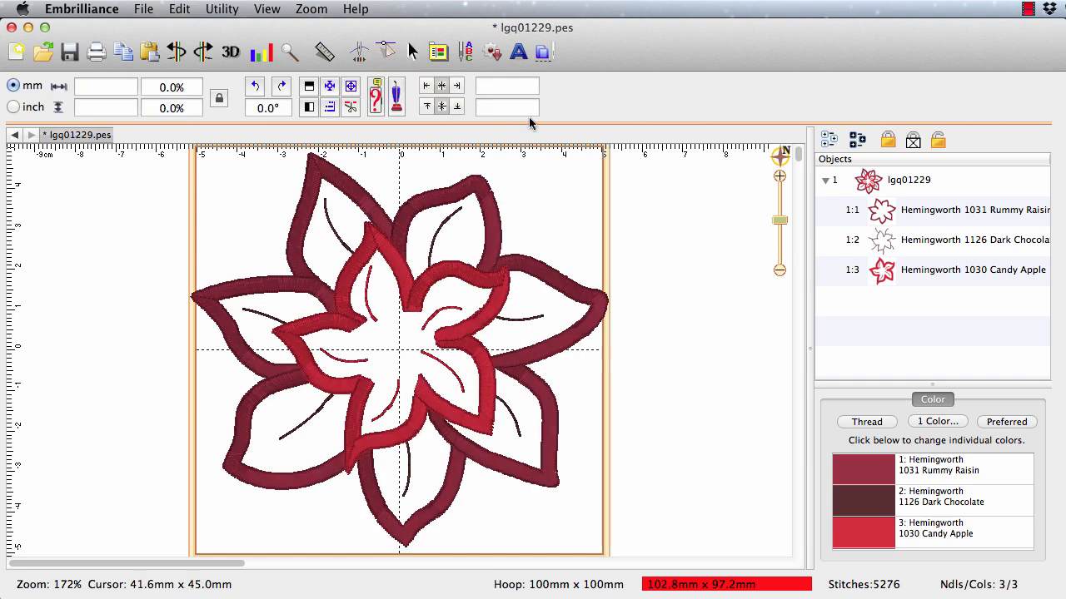
pyautogui.click(974, 210)
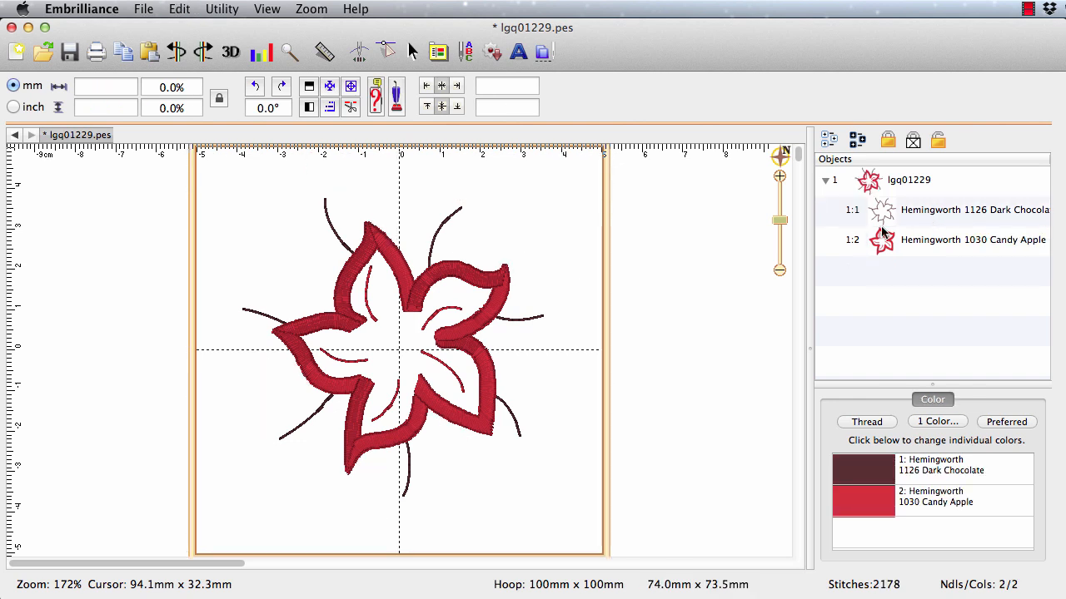
pyautogui.moveTo(380, 259)
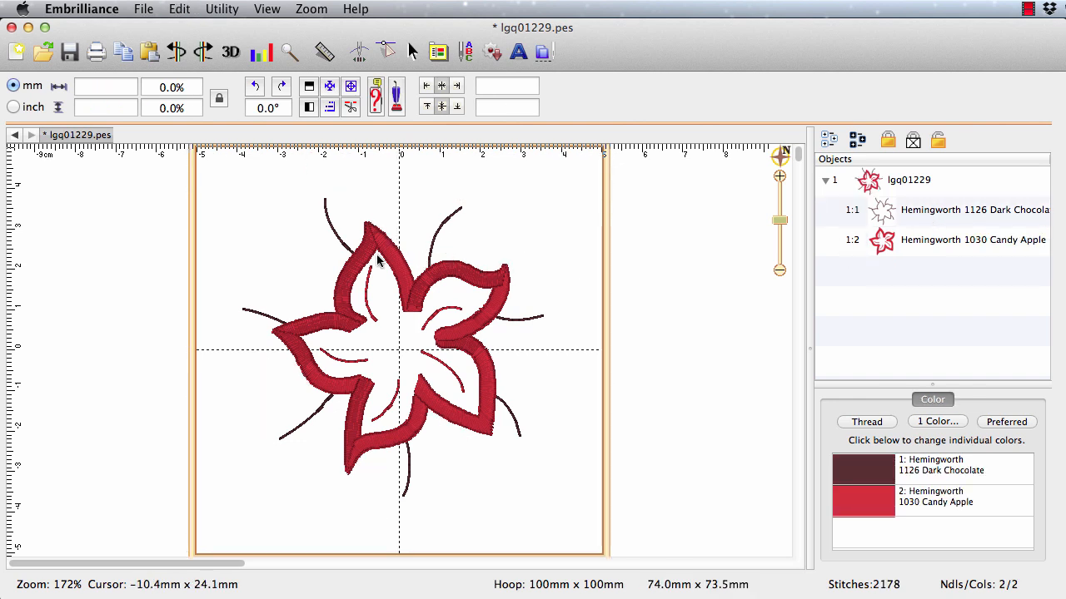
pyautogui.moveTo(325, 303)
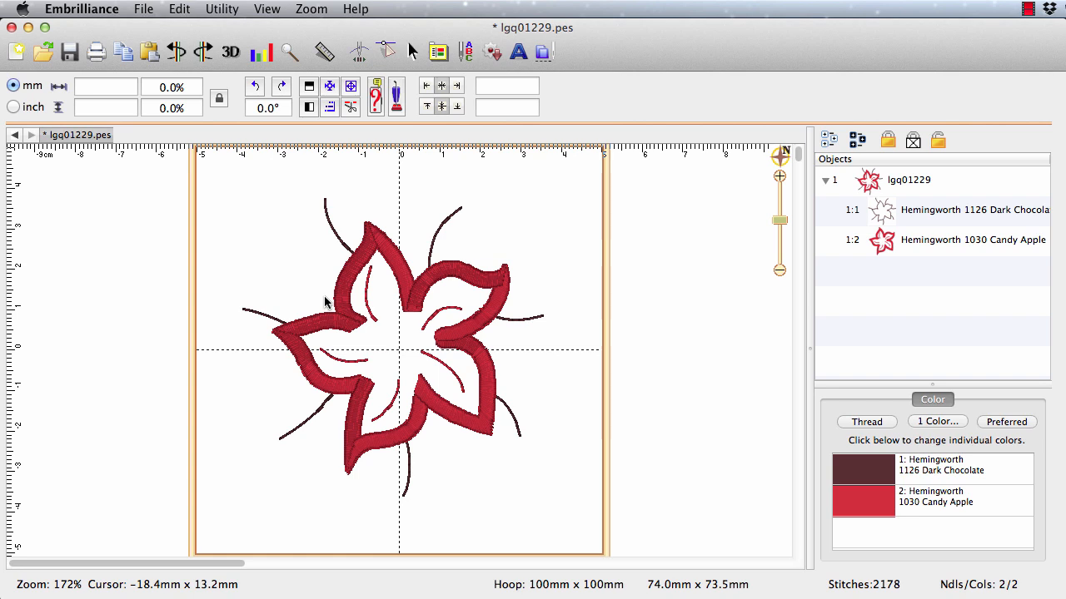
pyautogui.click(359, 52)
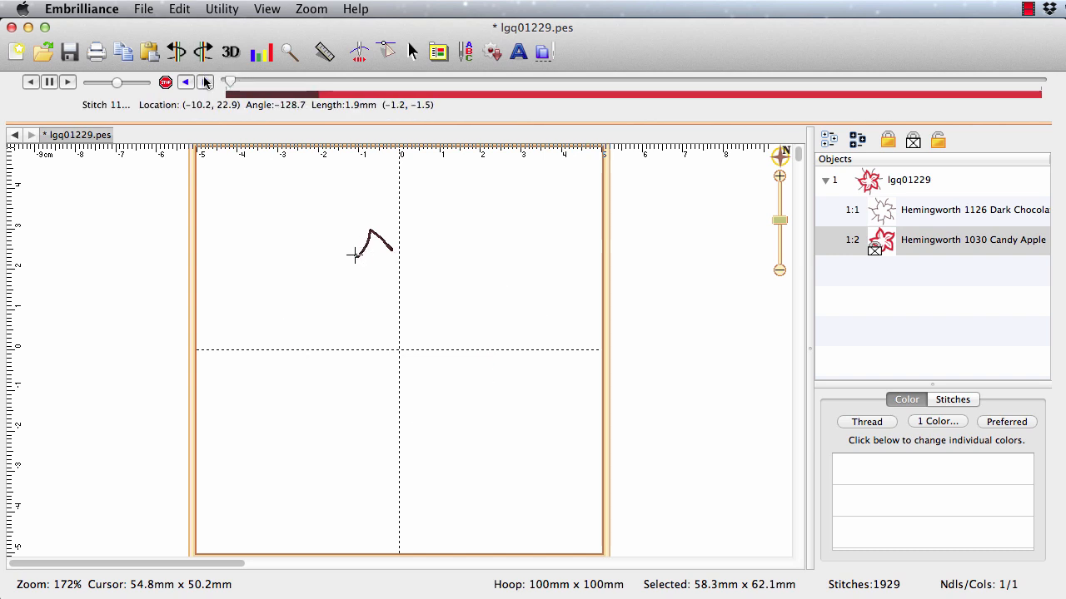
# Step: Insert Loganberry and Pomegranate colour changes at vein start points in the outline stitches
pyautogui.click(205, 81)
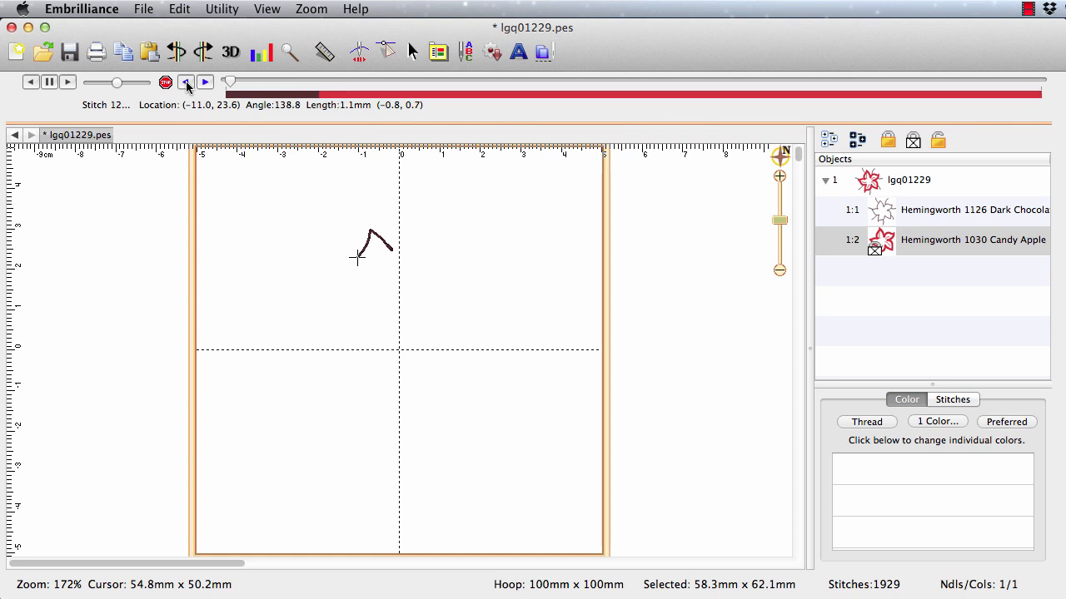
pyautogui.click(866, 423)
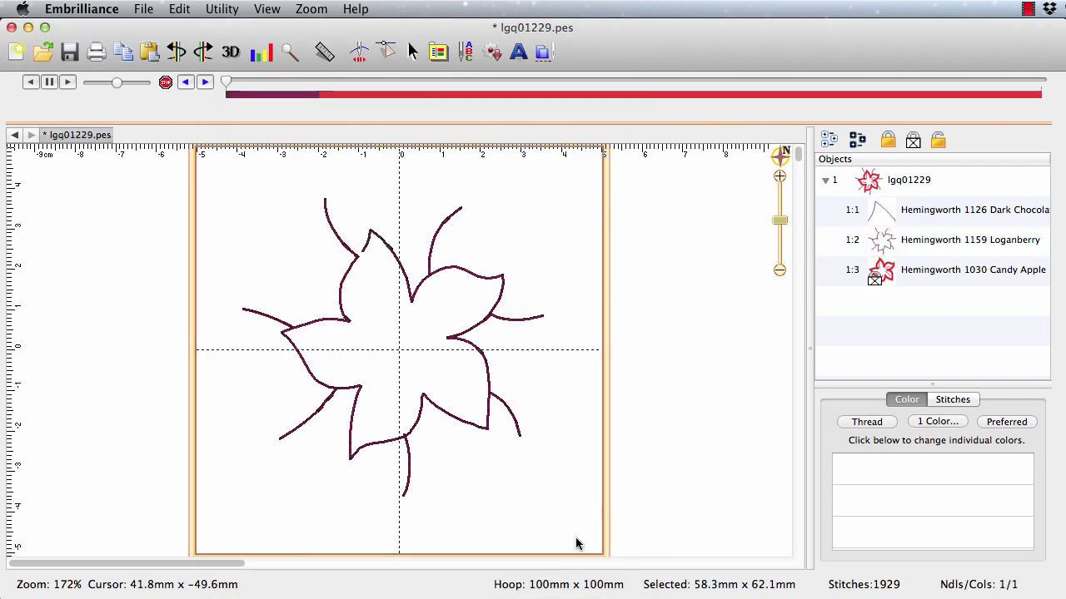
pyautogui.moveTo(236, 78)
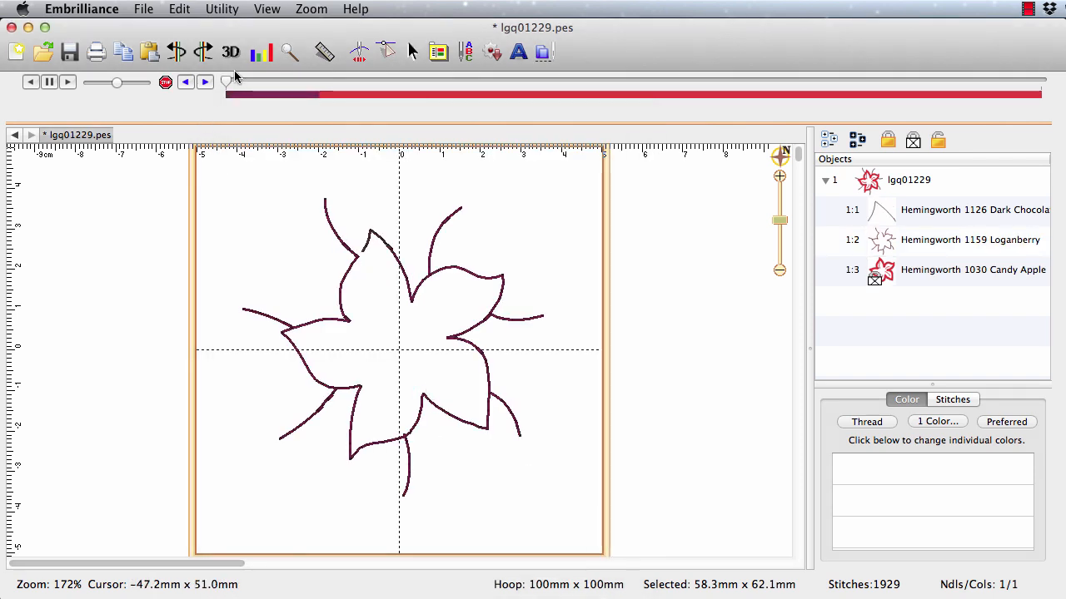
pyautogui.click(205, 82)
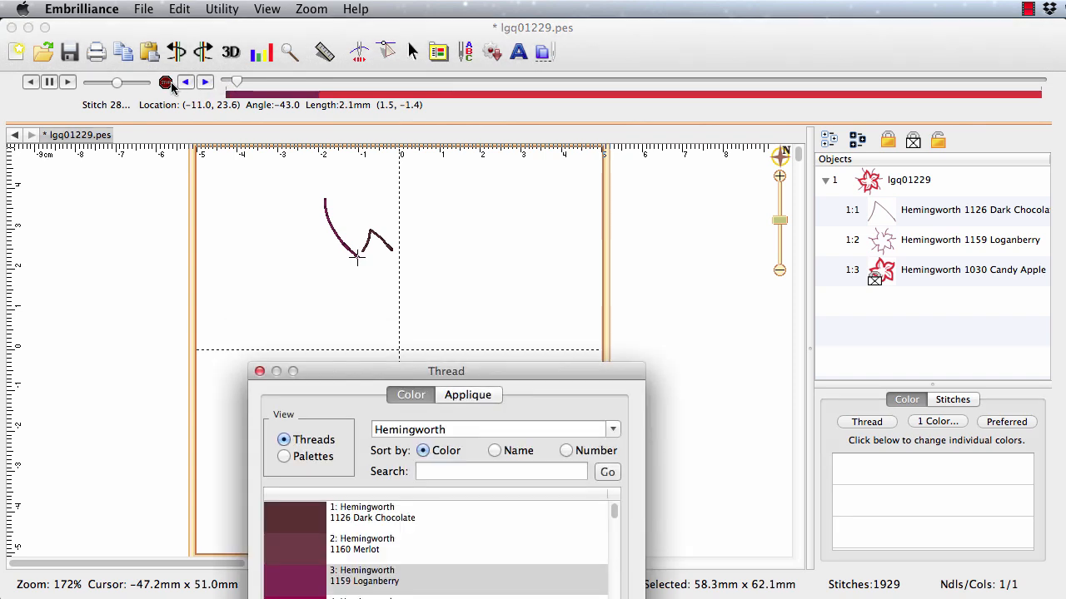
pyautogui.moveTo(447, 370); pyautogui.dragTo(446, 167)
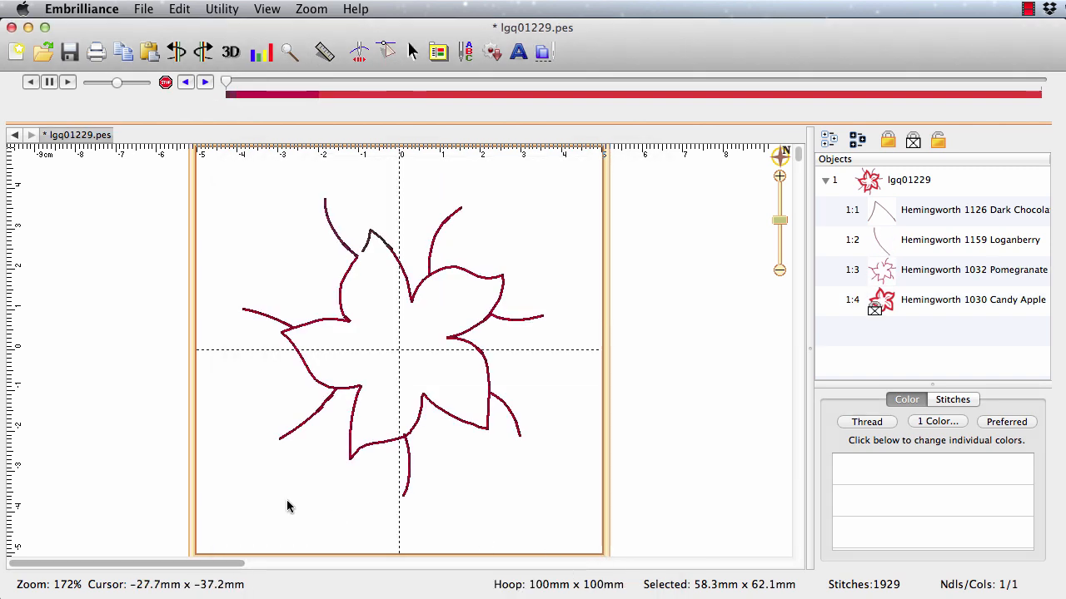
pyautogui.moveTo(879, 252)
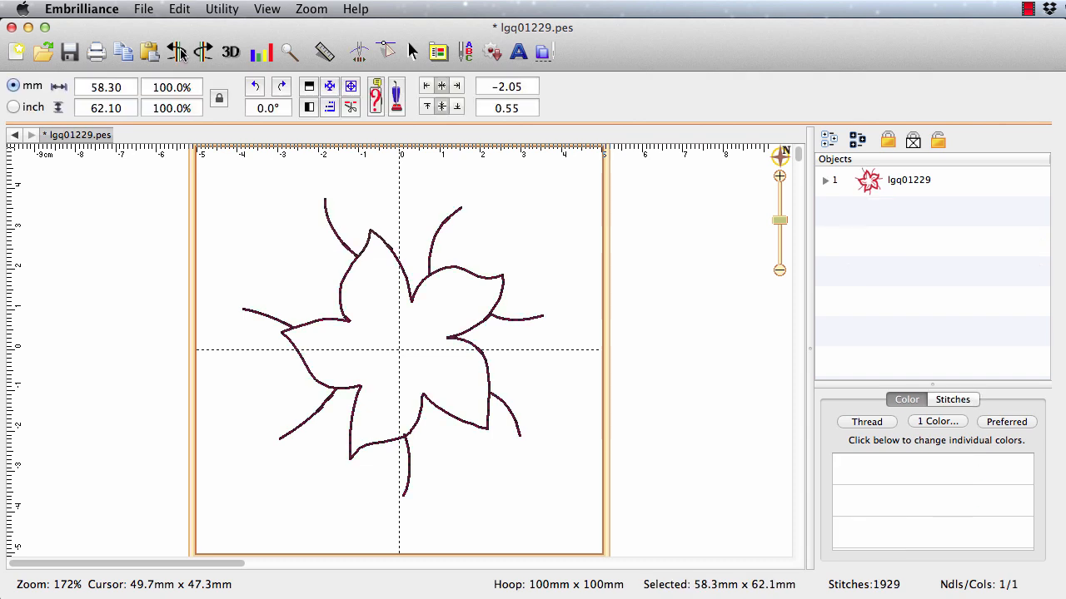
pyautogui.moveTo(470, 109)
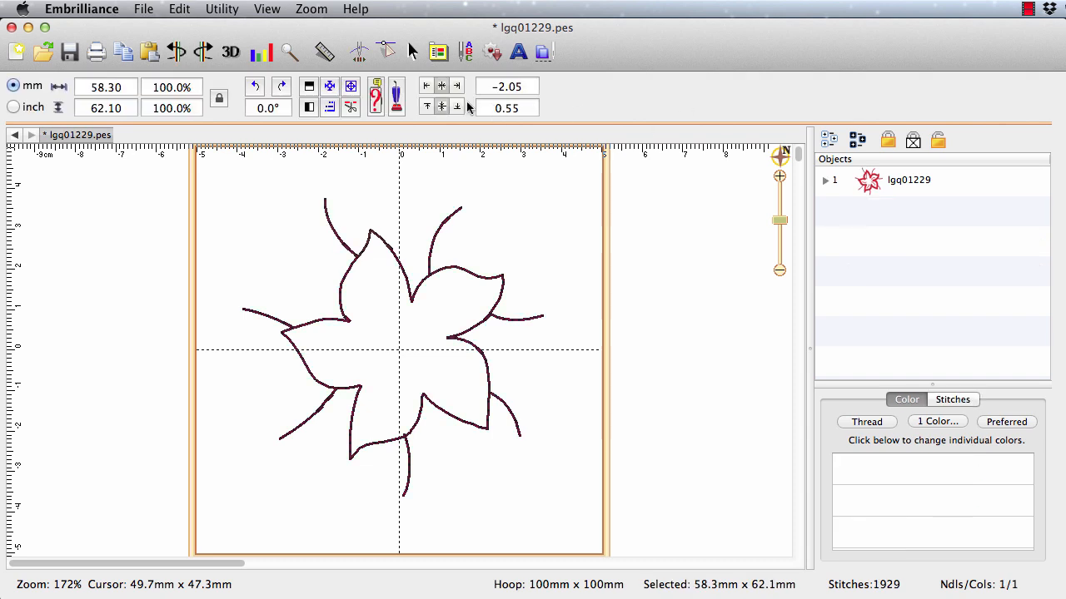
pyautogui.moveTo(358, 52)
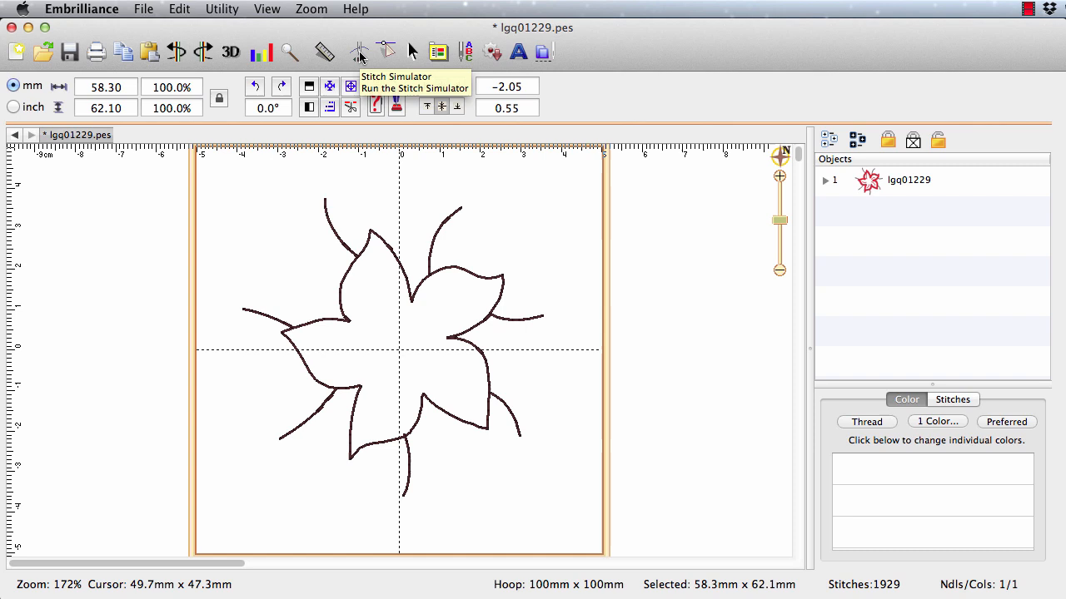
pyautogui.moveTo(386, 52)
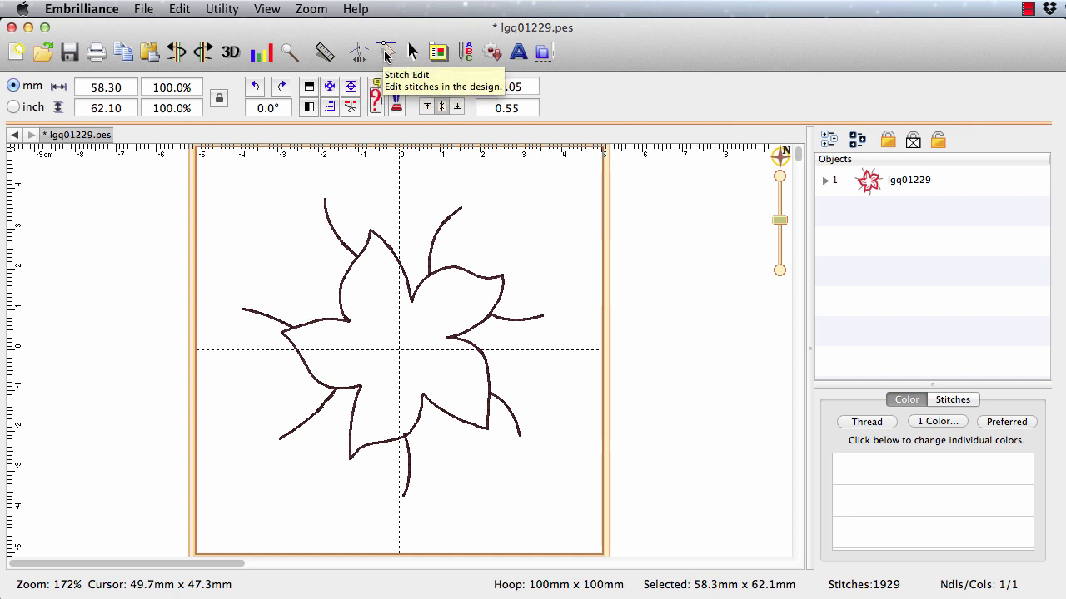
# Step: Enter Stitch Edit on the outline design and choose area selection of stitches
pyautogui.click(387, 52)
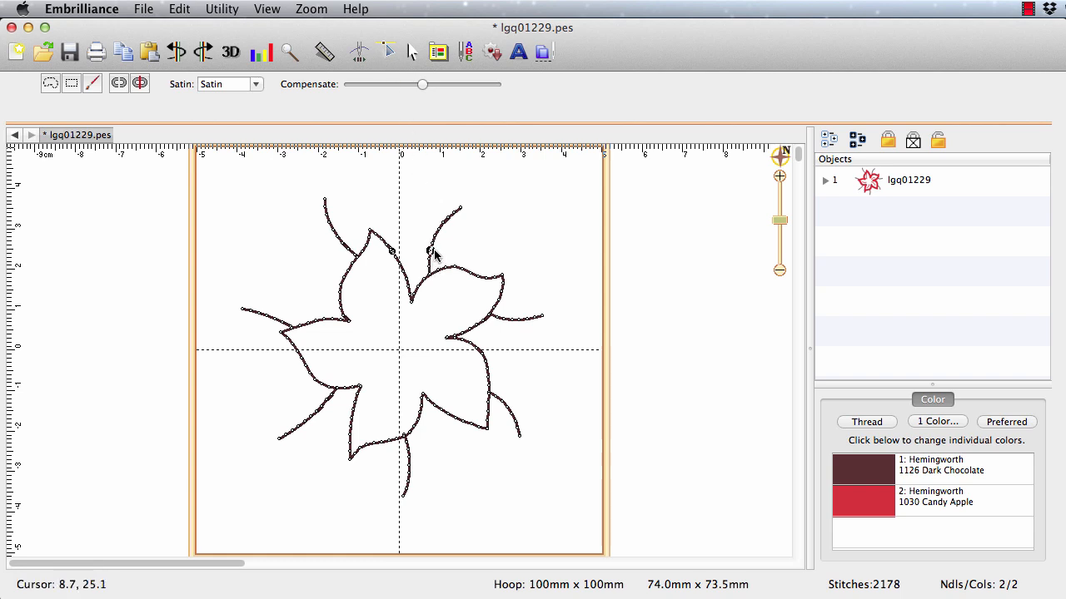
pyautogui.moveTo(200, 193)
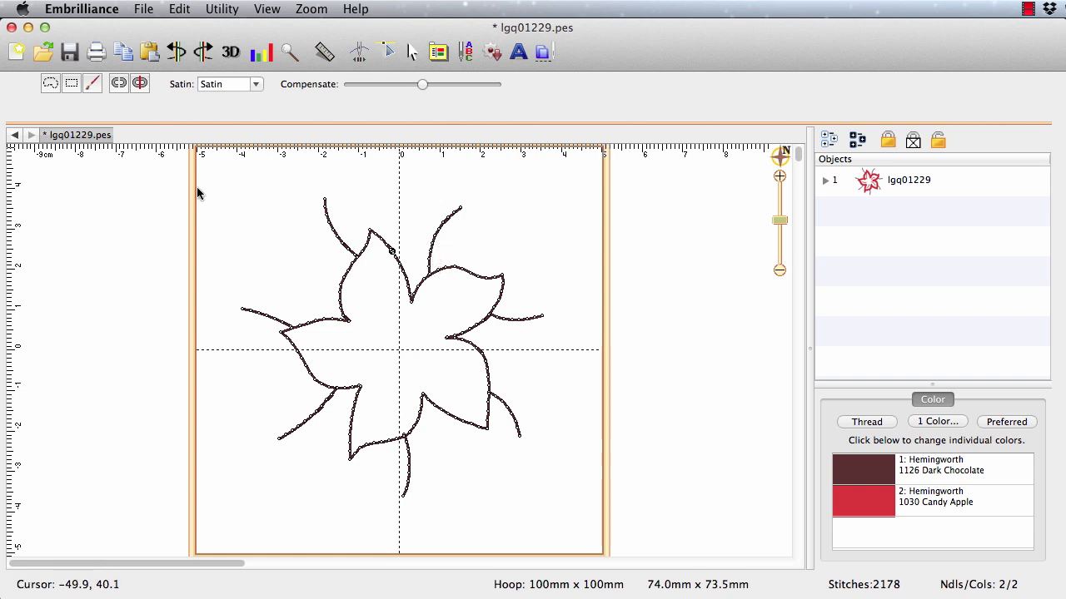
pyautogui.moveTo(67, 96)
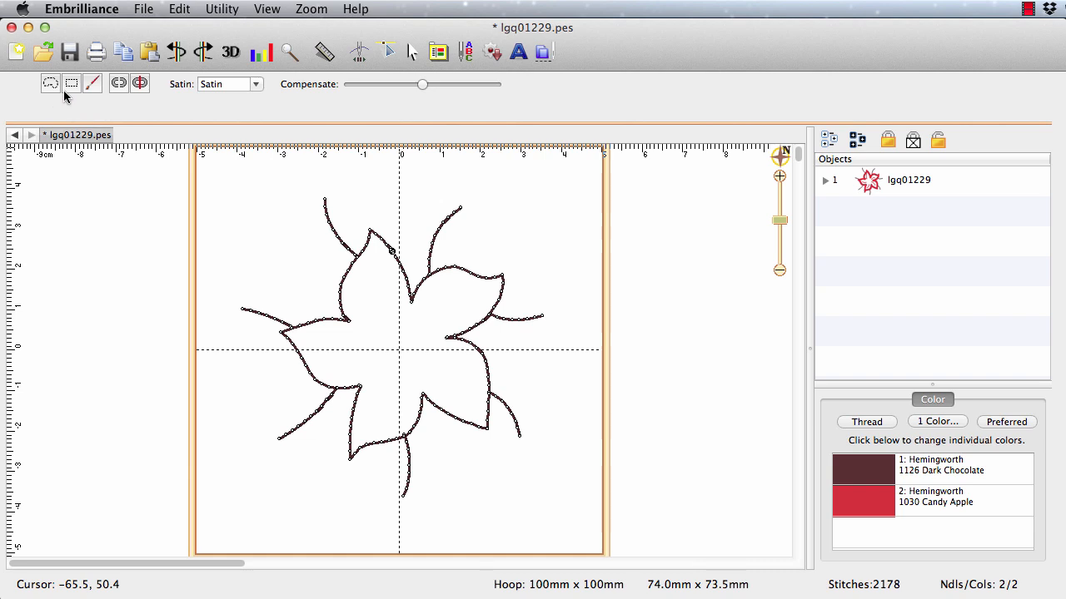
pyautogui.moveTo(60, 90)
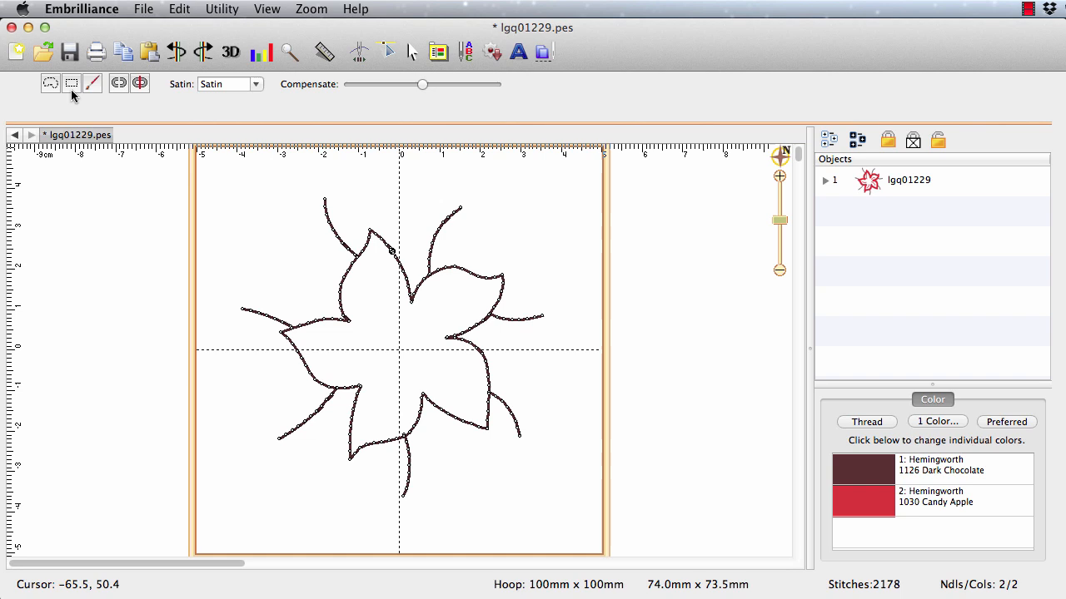
pyautogui.click(72, 84)
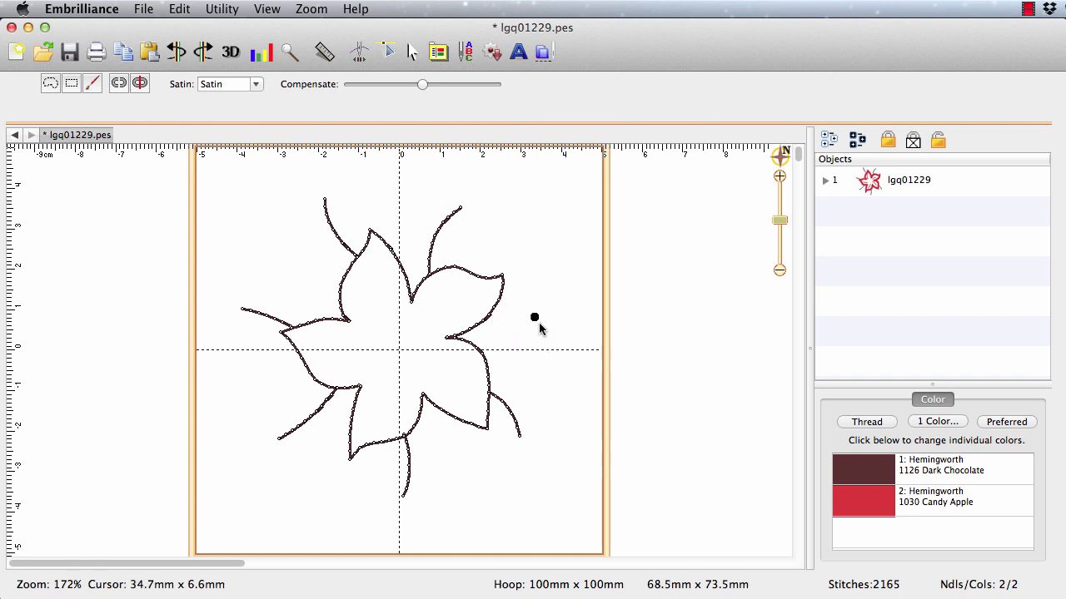
pyautogui.moveTo(580, 385)
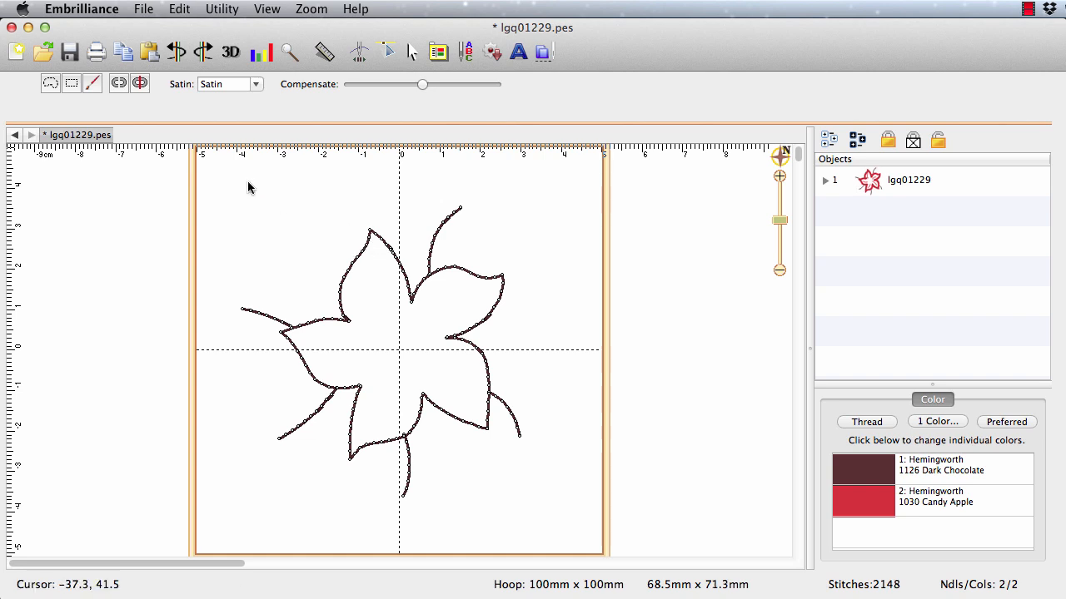
# Step: Select and delete the upper and right vein stitches, reducing the design to 2,129 stitches
pyautogui.click(93, 84)
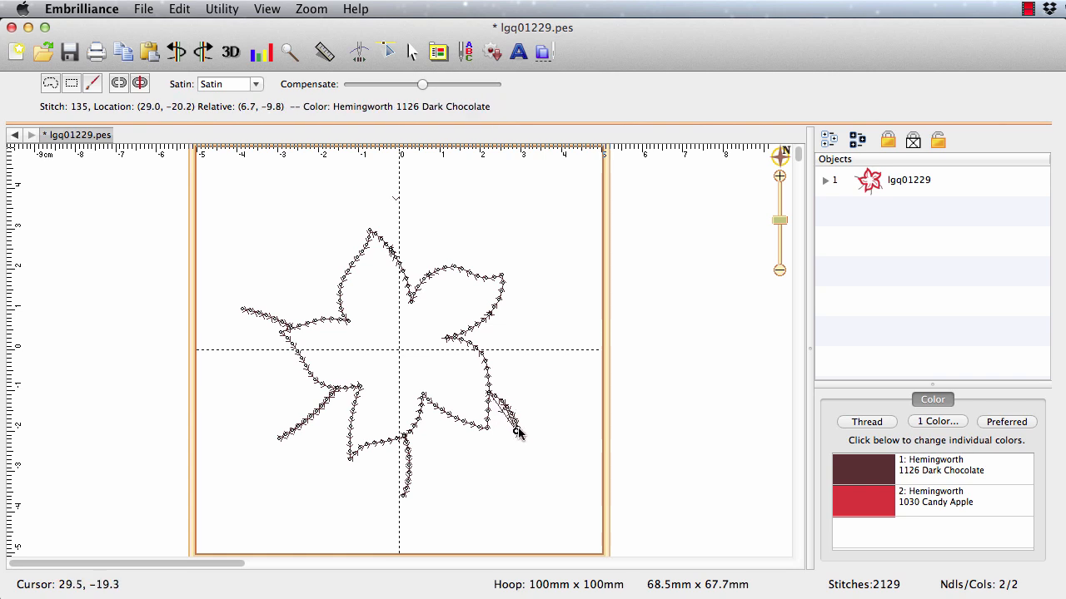
pyautogui.click(70, 83)
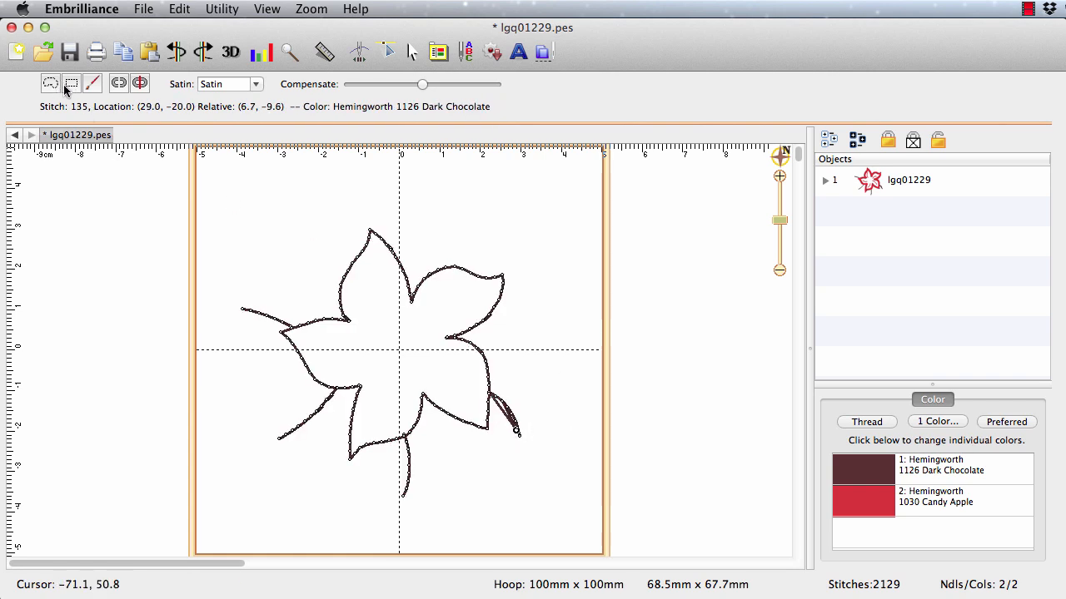
# Step: Delete the remaining vein stitches so only the 2,069-stitch flower outline remains
pyautogui.moveTo(503, 405); pyautogui.dragTo(556, 469)
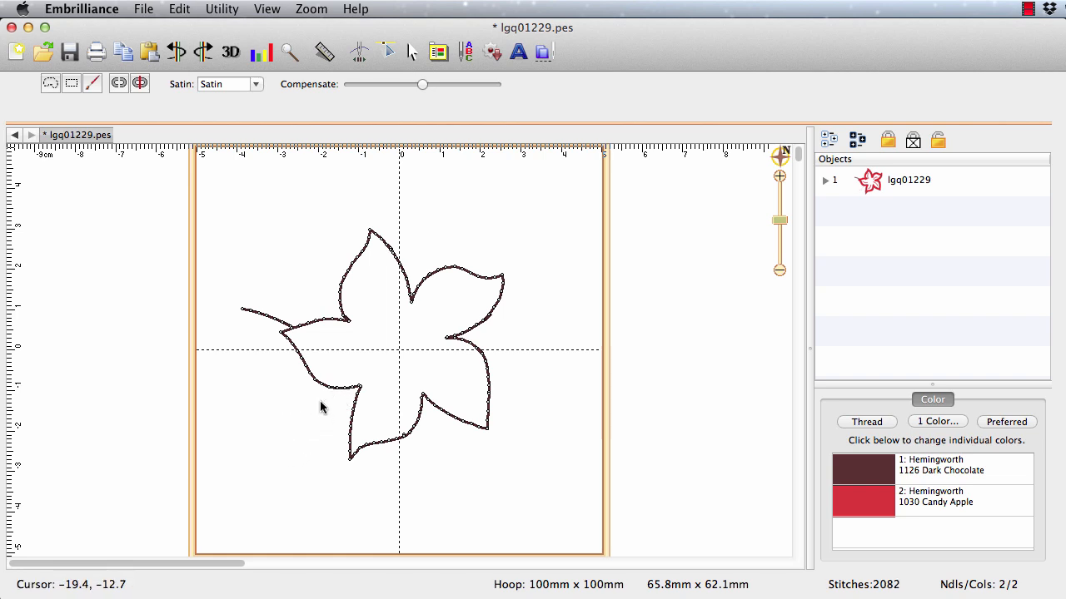
pyautogui.moveTo(236, 293)
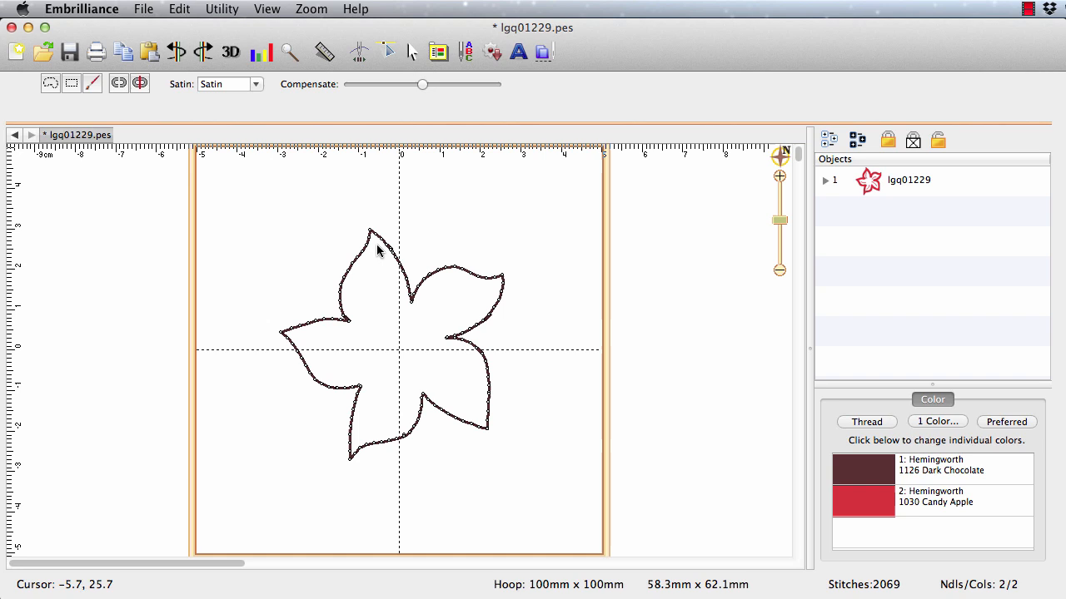
pyautogui.moveTo(386, 251)
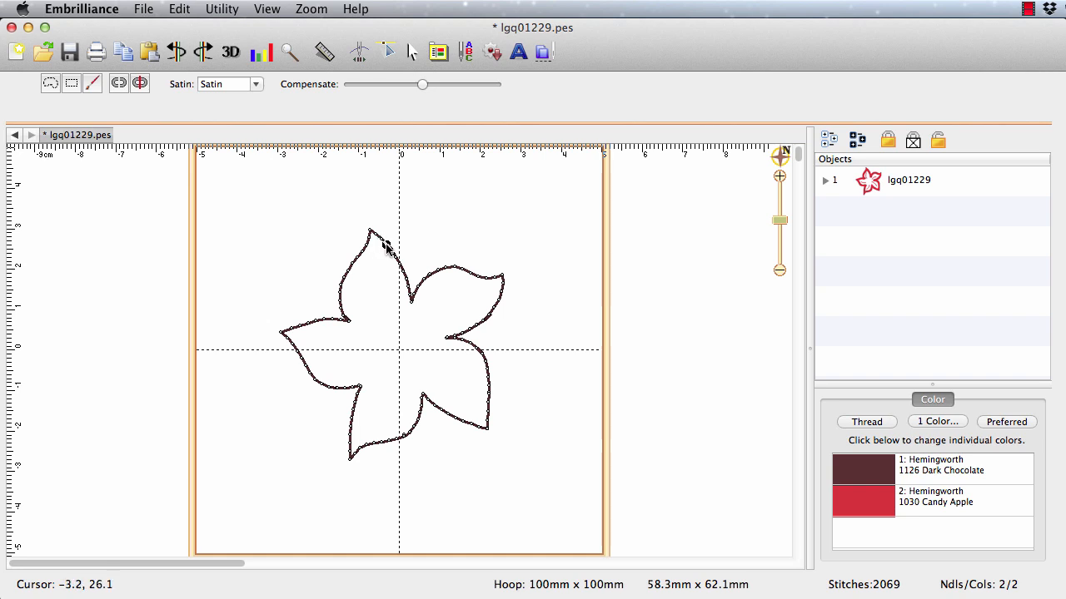
pyautogui.moveTo(383, 247)
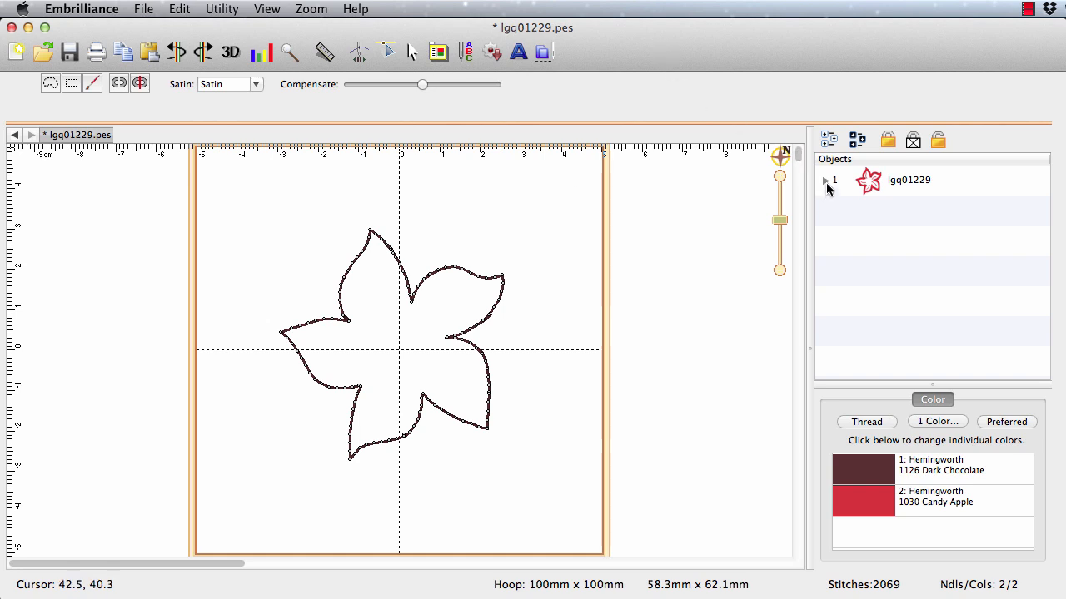
pyautogui.click(826, 180)
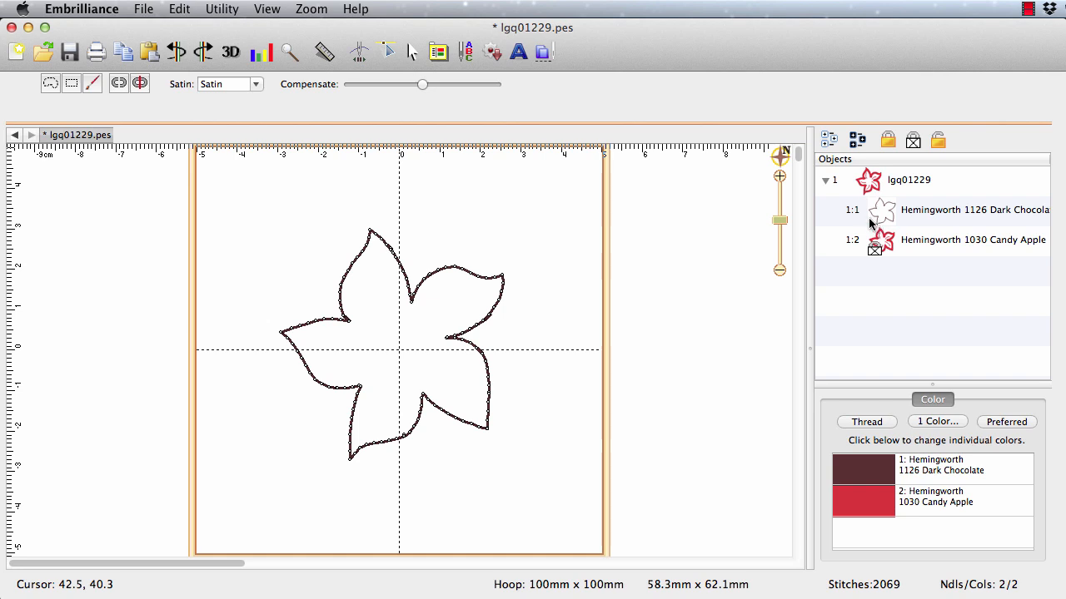
pyautogui.moveTo(882, 319)
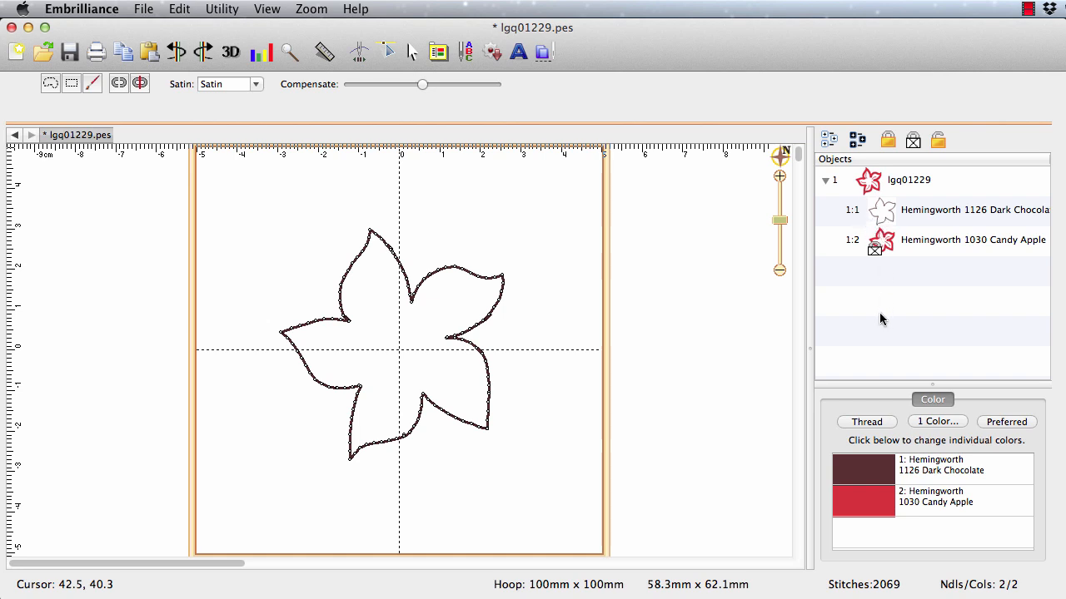
# Step: Select the 1126 Dark Chocolate outline object and bring up its Thread colour chart
pyautogui.click(974, 210)
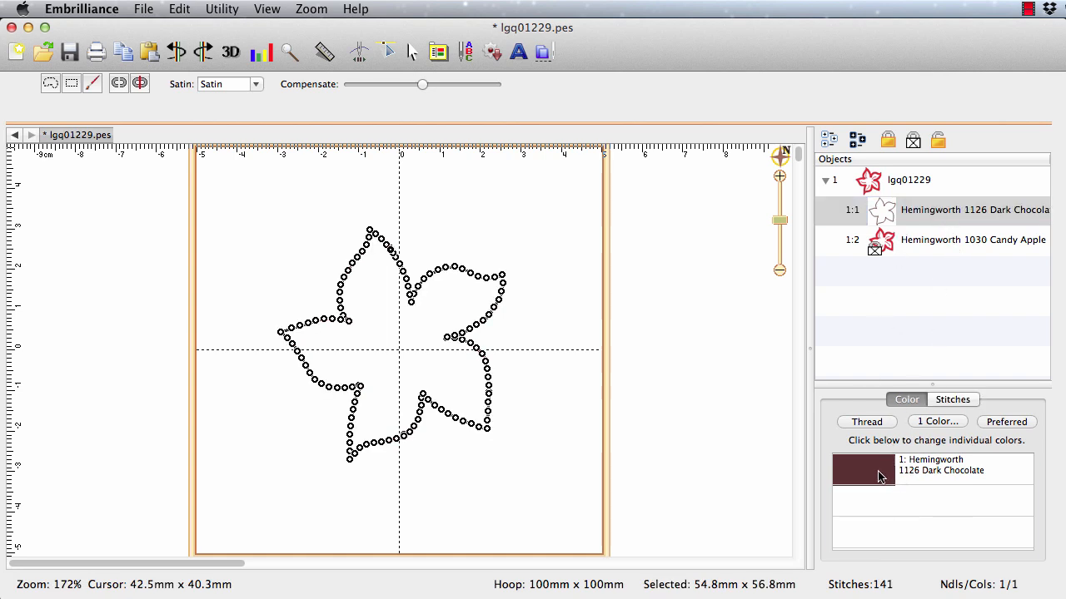
pyautogui.click(865, 421)
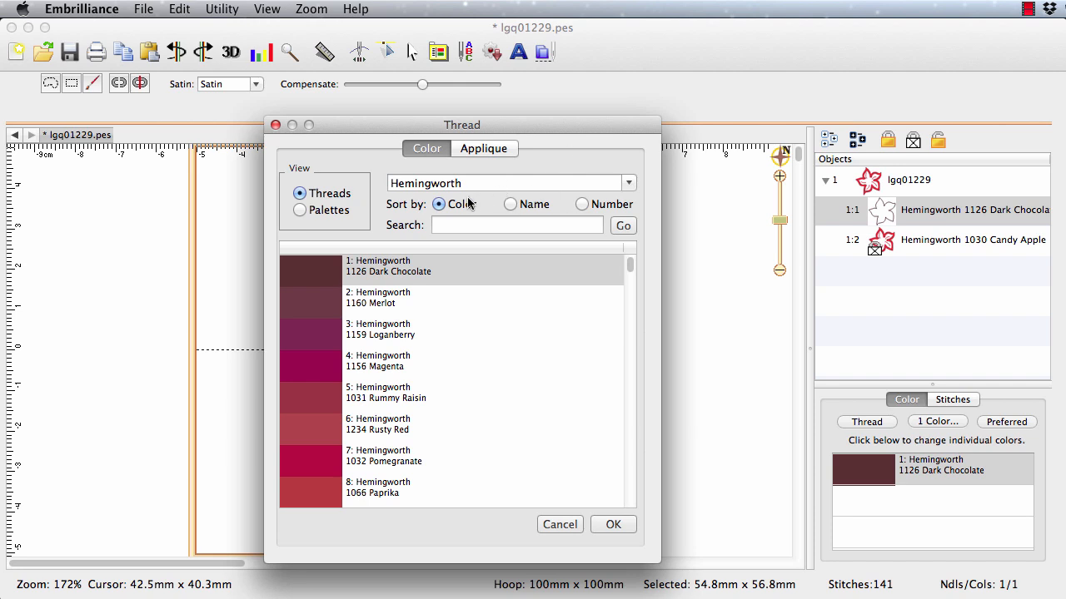
# Step: Search 'candy apple' and recolour the outline to Hemingworth 1030 Candy Apple
pyautogui.click(517, 224)
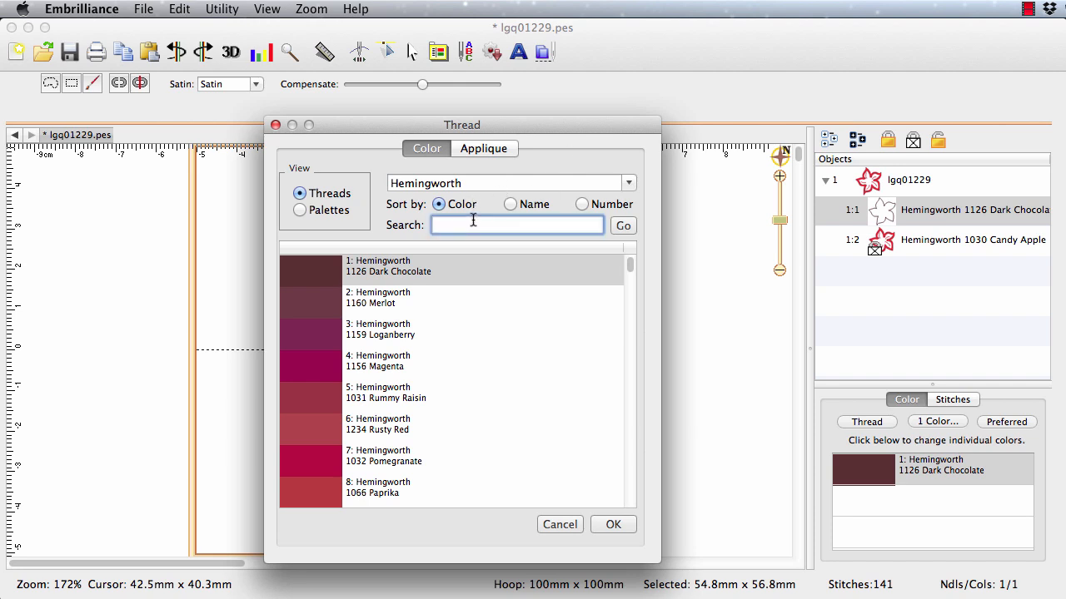
pyautogui.write('candy a')
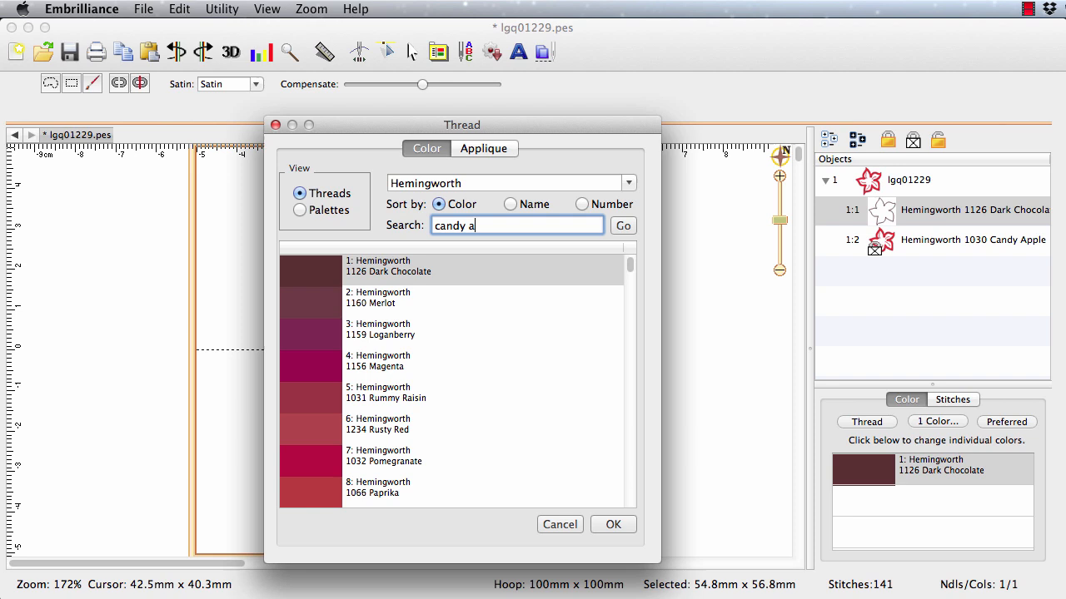
pyautogui.write('pple')
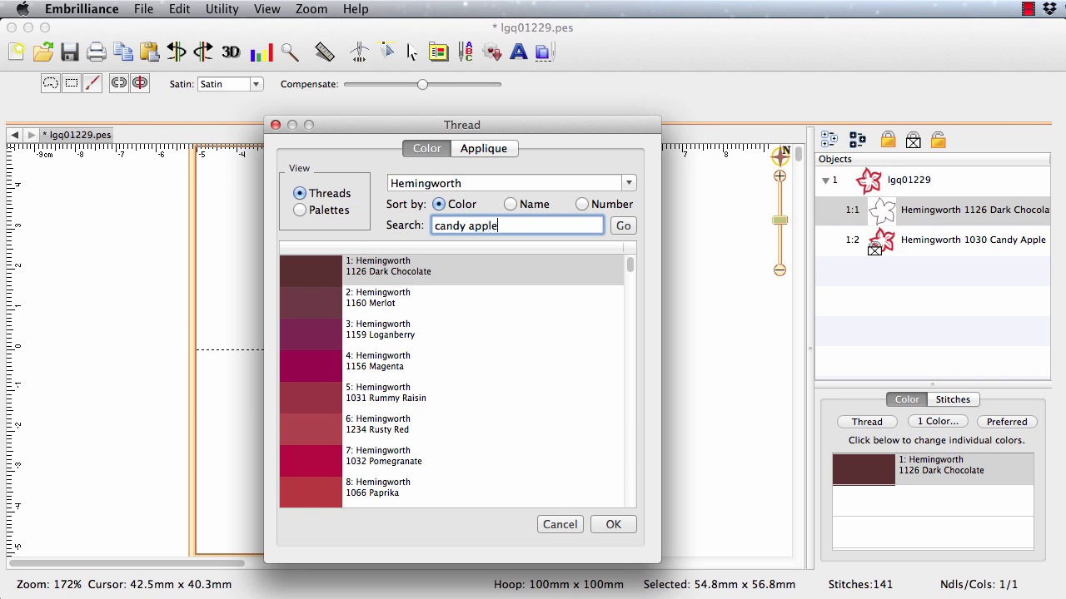
pyautogui.scroll(-3)
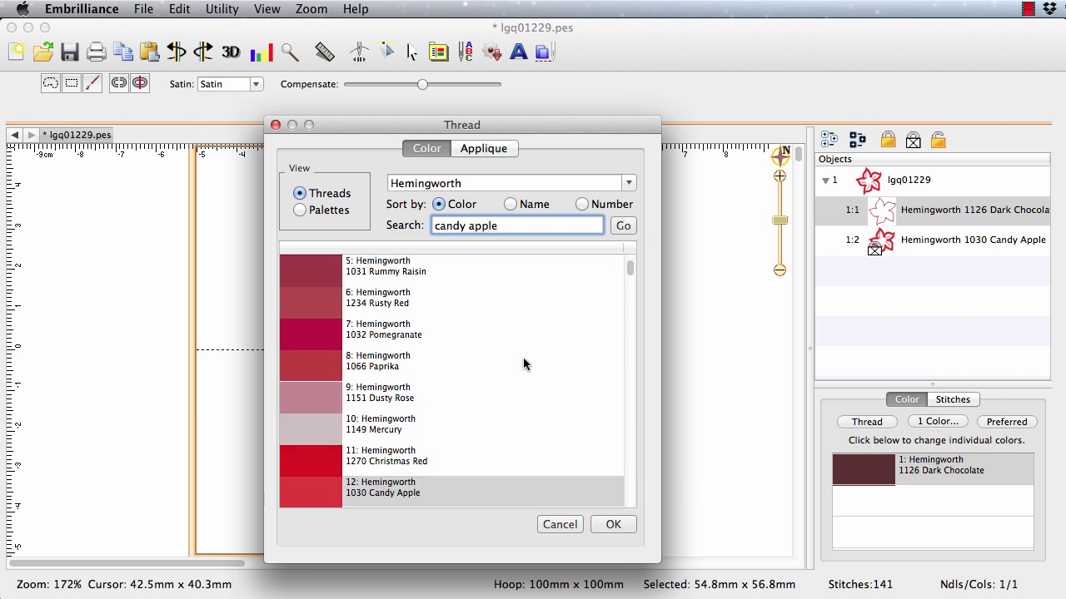
pyautogui.click(613, 525)
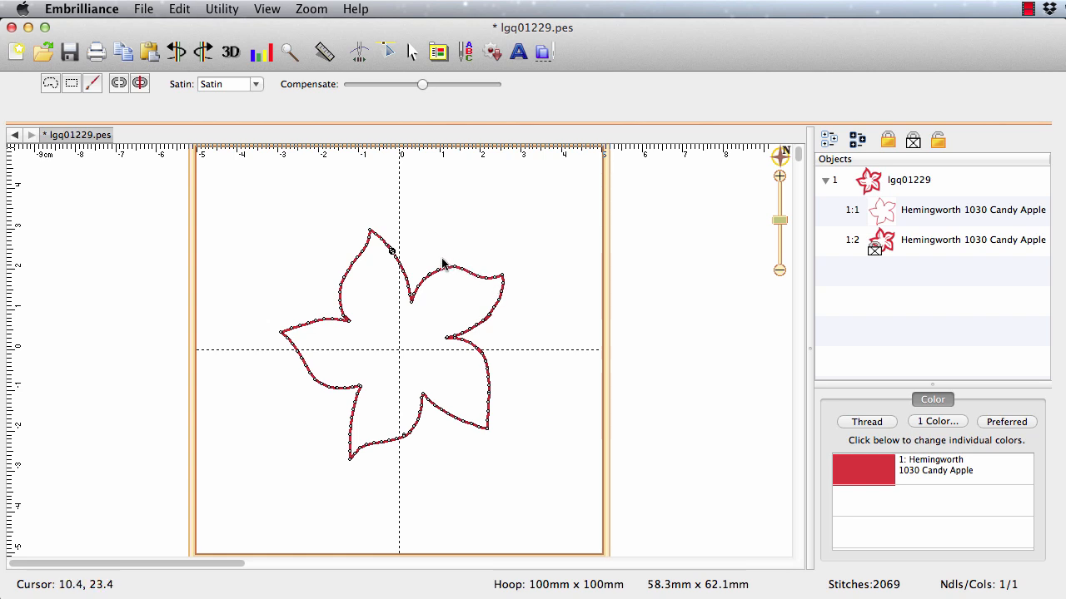
pyautogui.moveTo(270, 133)
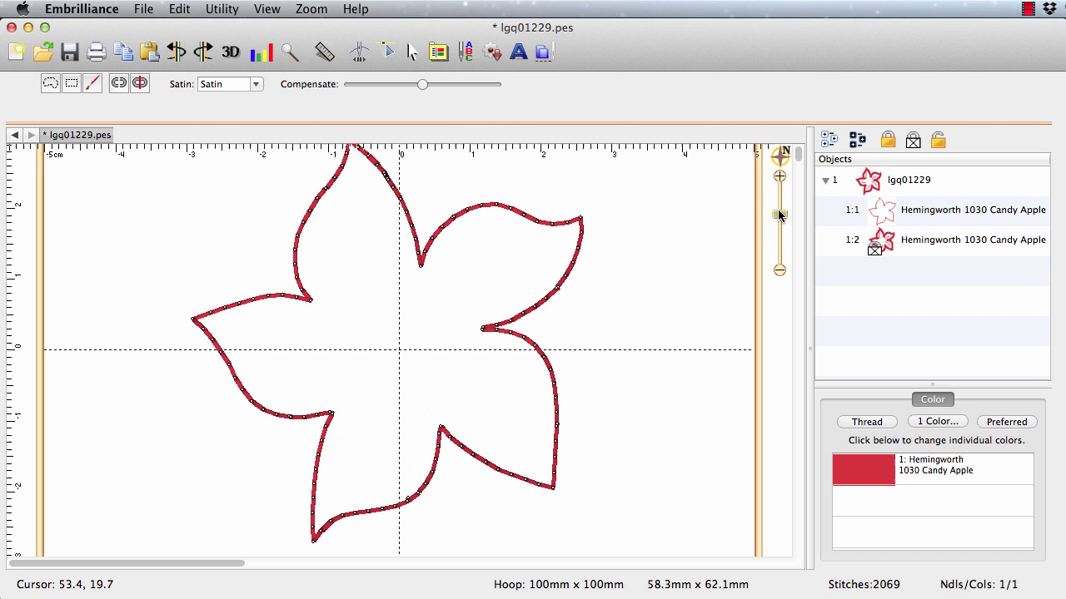
# Step: Show the red outline's stitch points and bring up edit options for the first stitch
pyautogui.click(266, 10)
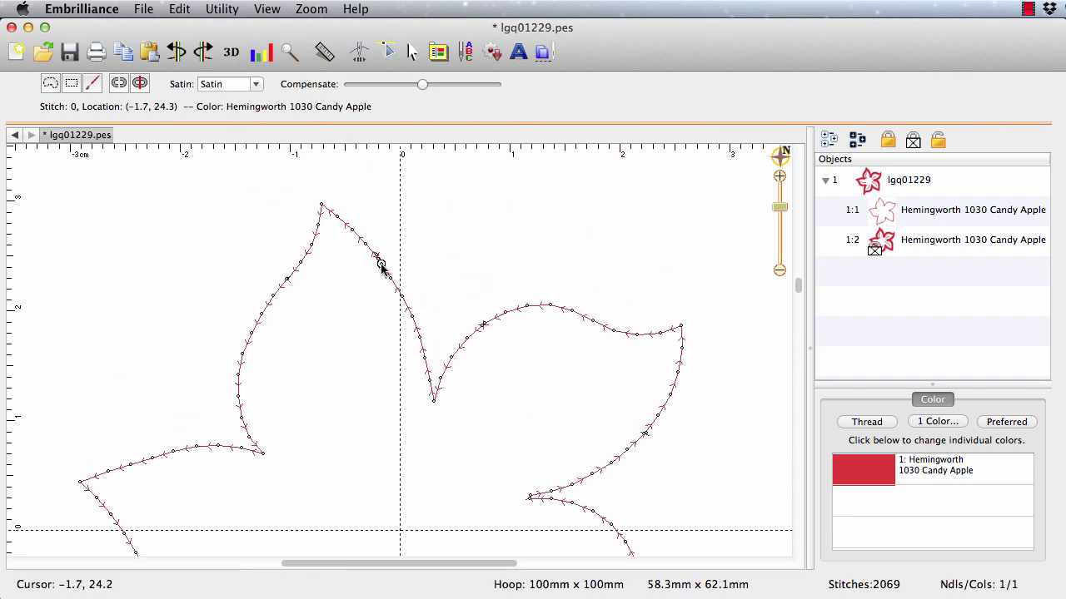
pyautogui.moveTo(379, 250)
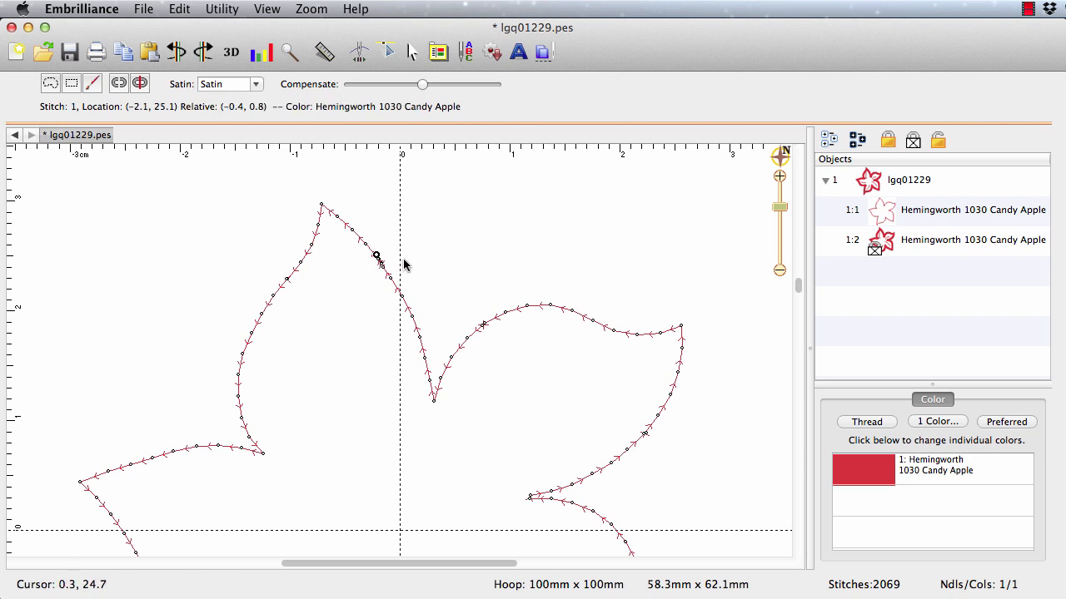
pyautogui.moveTo(376, 258)
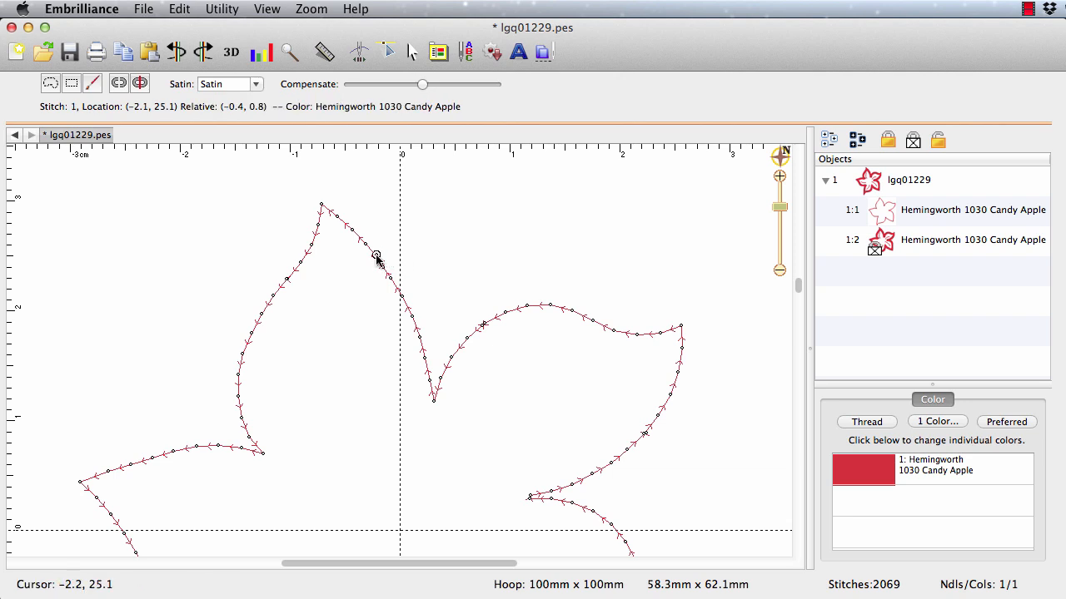
pyautogui.rightClick(377, 256)
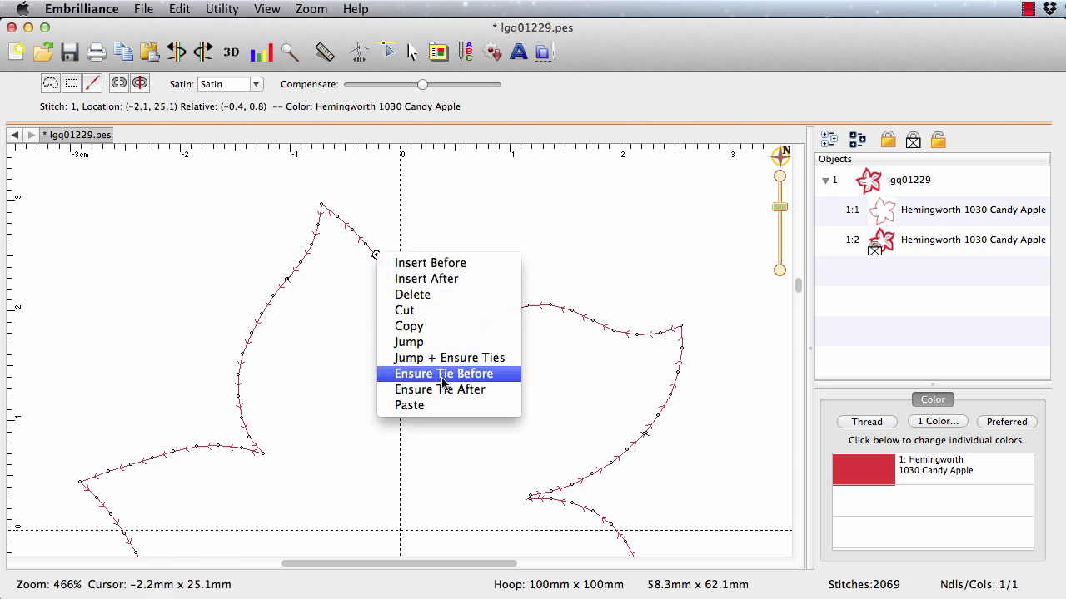
pyautogui.moveTo(491, 383)
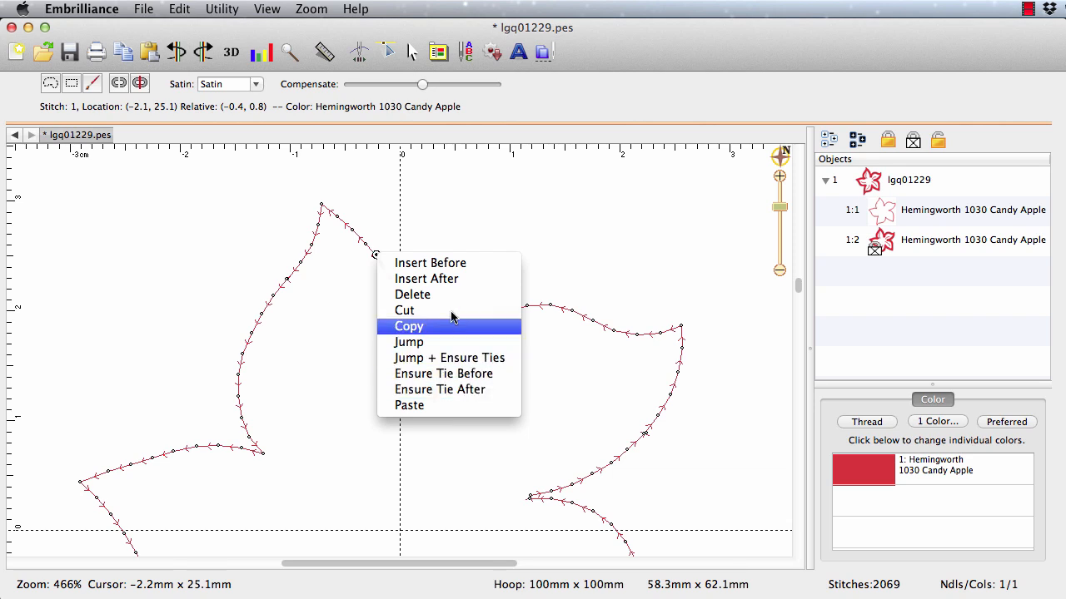
pyautogui.moveTo(450, 279)
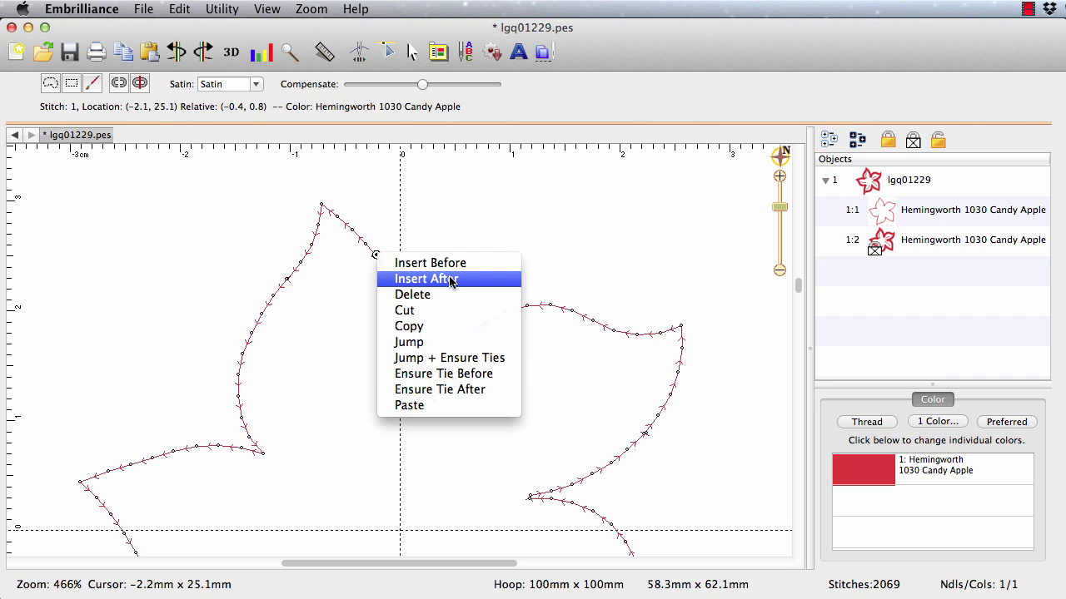
pyautogui.moveTo(448, 280)
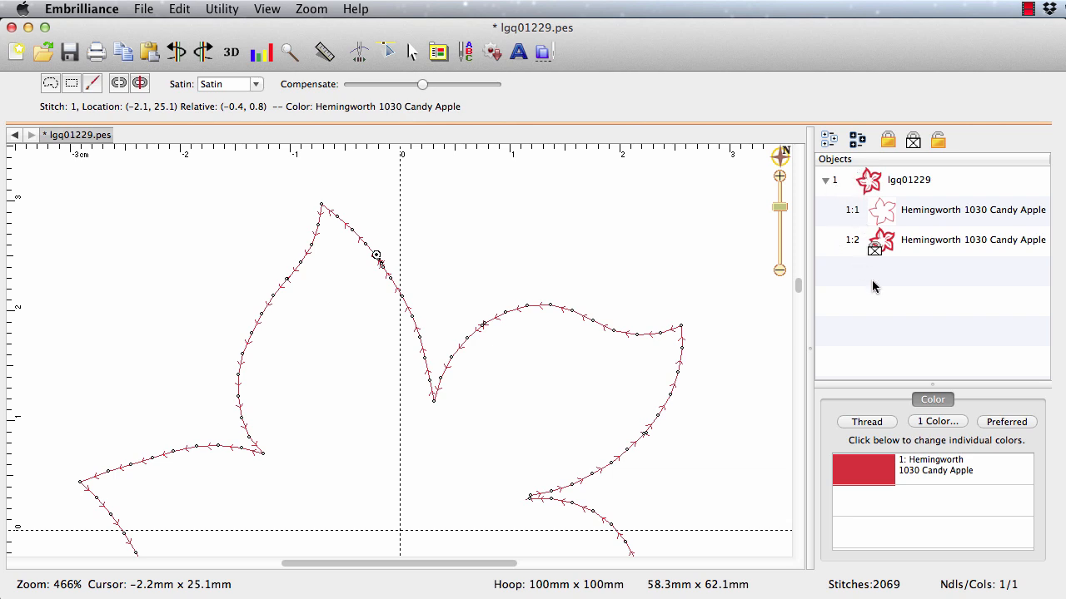
pyautogui.moveTo(896, 187)
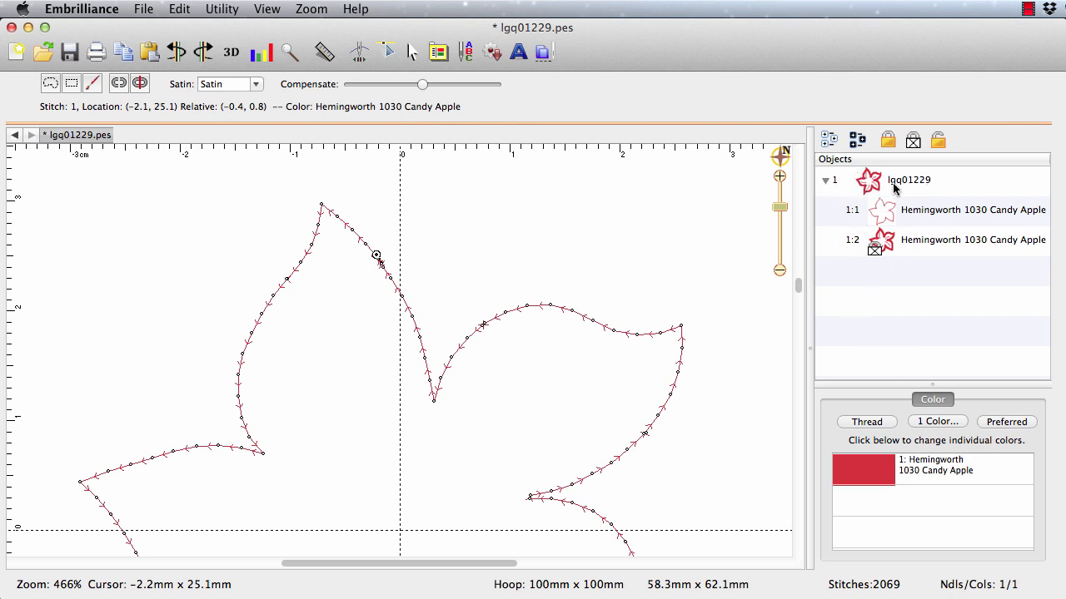